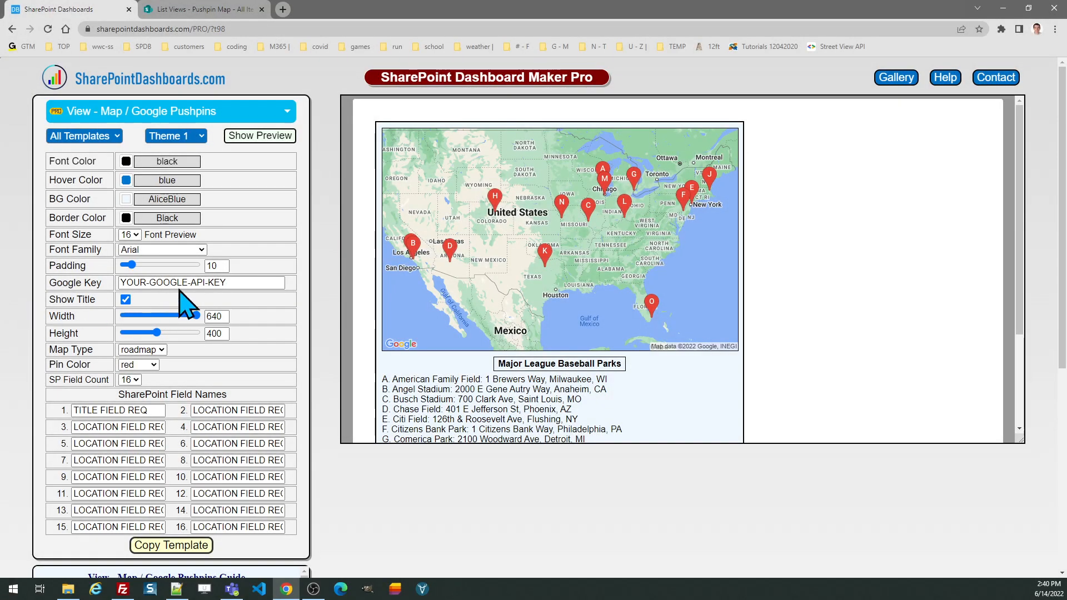
pyautogui.moveTo(331, 253)
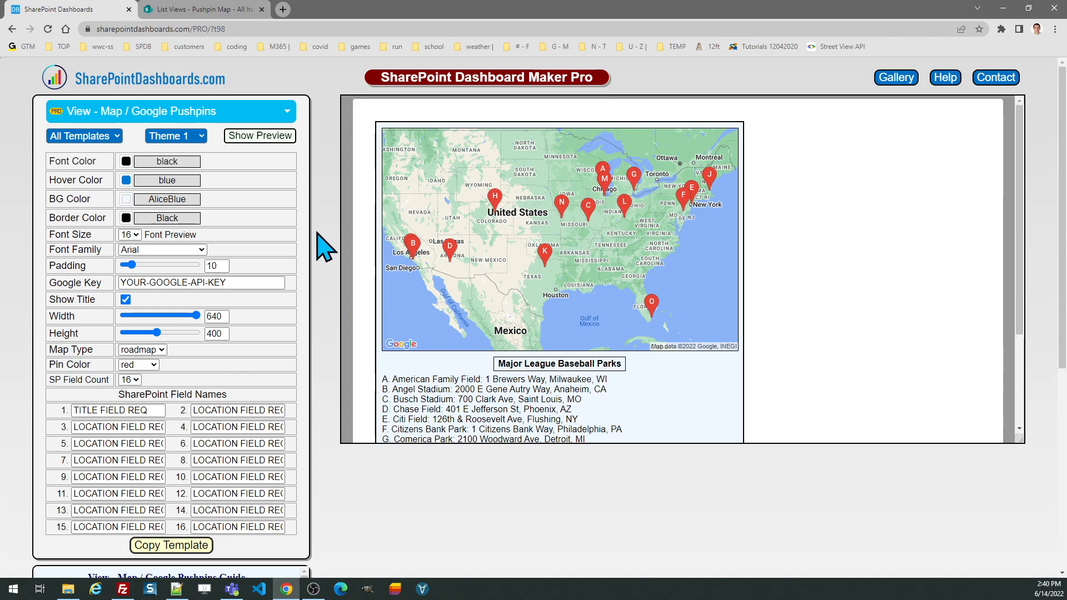
pyautogui.moveTo(332, 250)
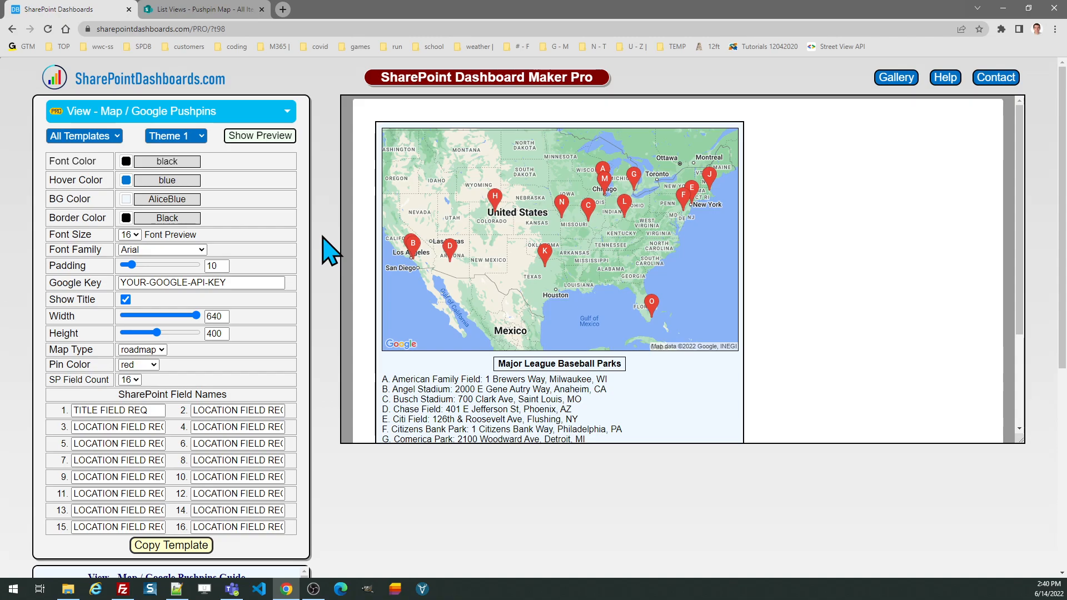
pyautogui.moveTo(332, 286)
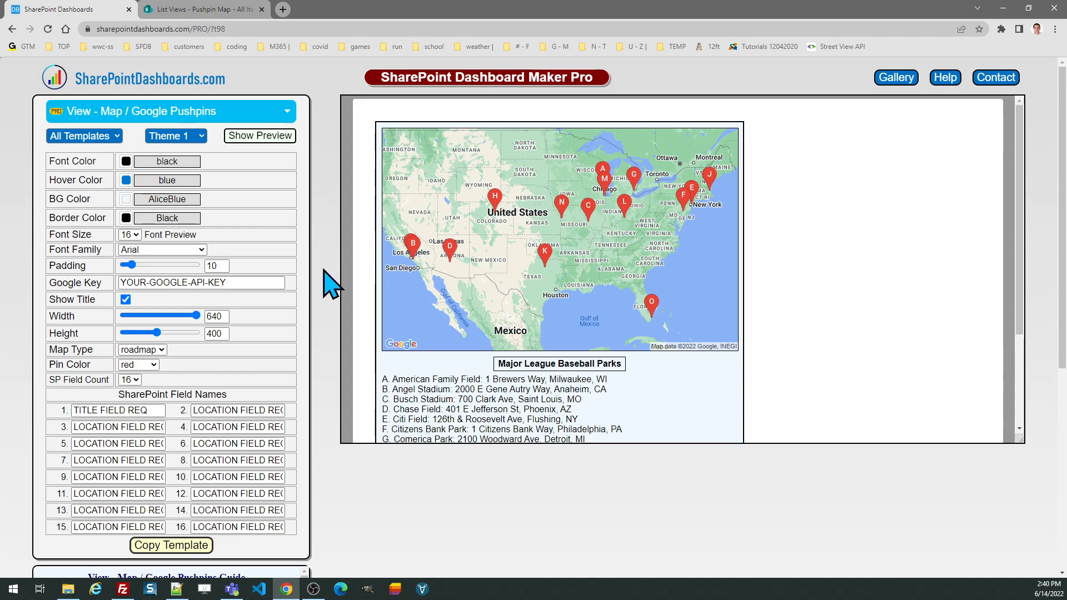
pyautogui.moveTo(1024, 283)
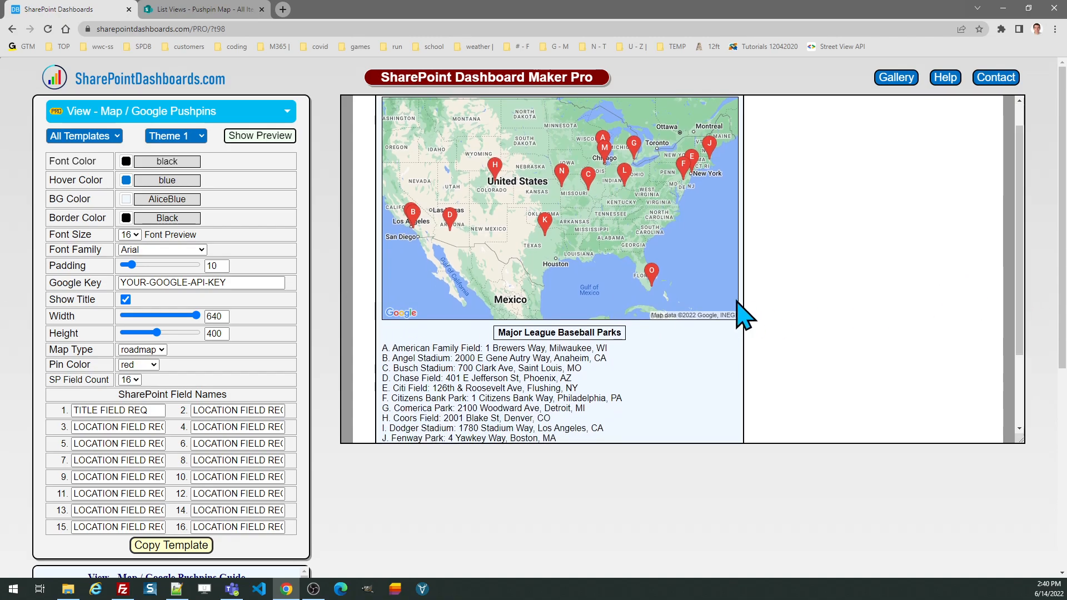
pyautogui.moveTo(587, 248)
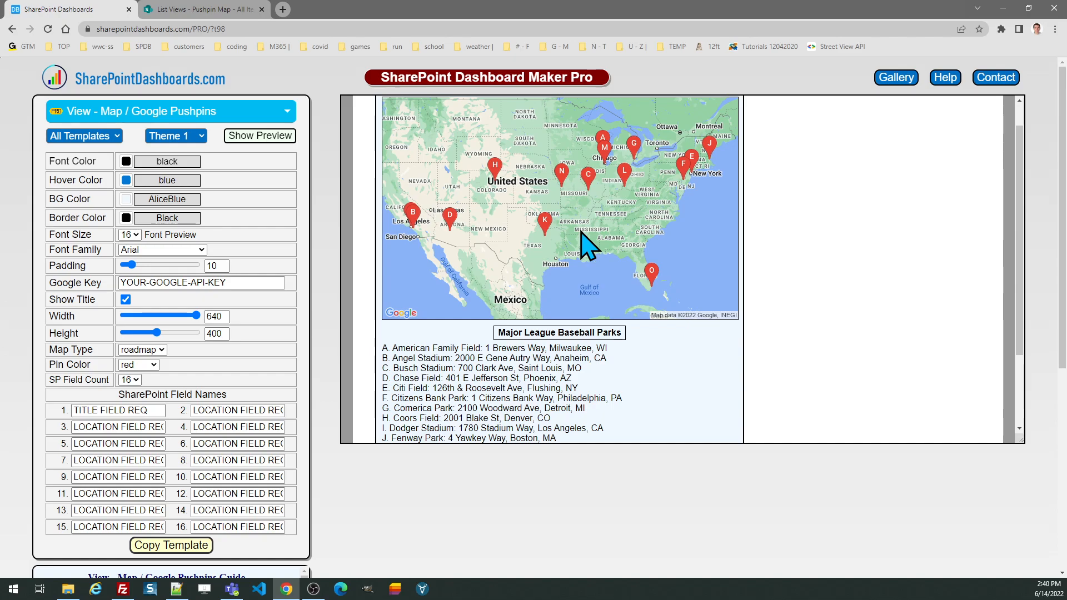
pyautogui.moveTo(477, 398)
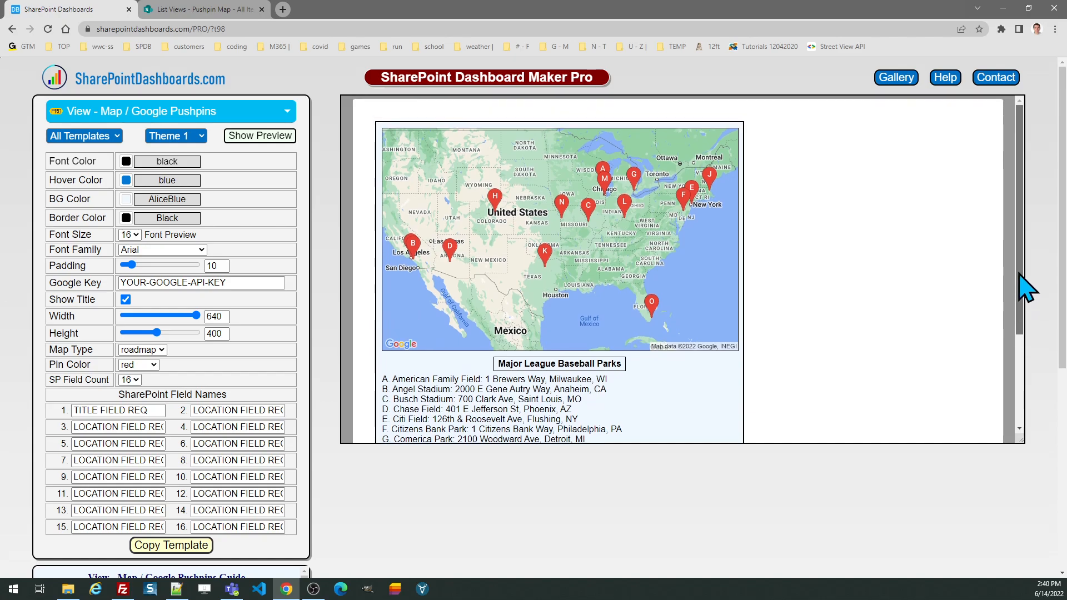
pyautogui.moveTo(453, 351)
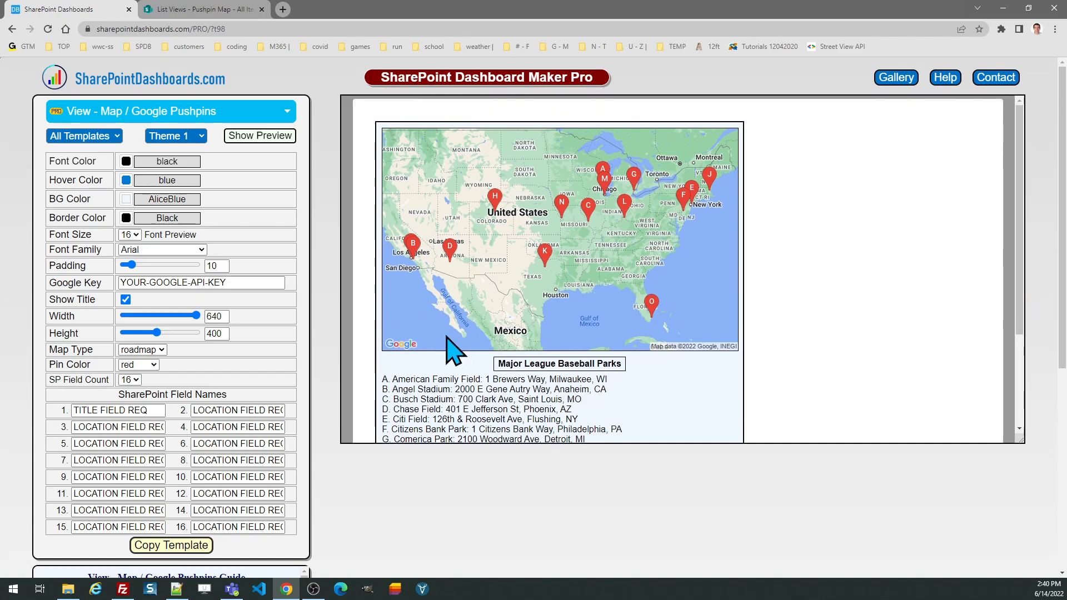
pyautogui.moveTo(360, 354)
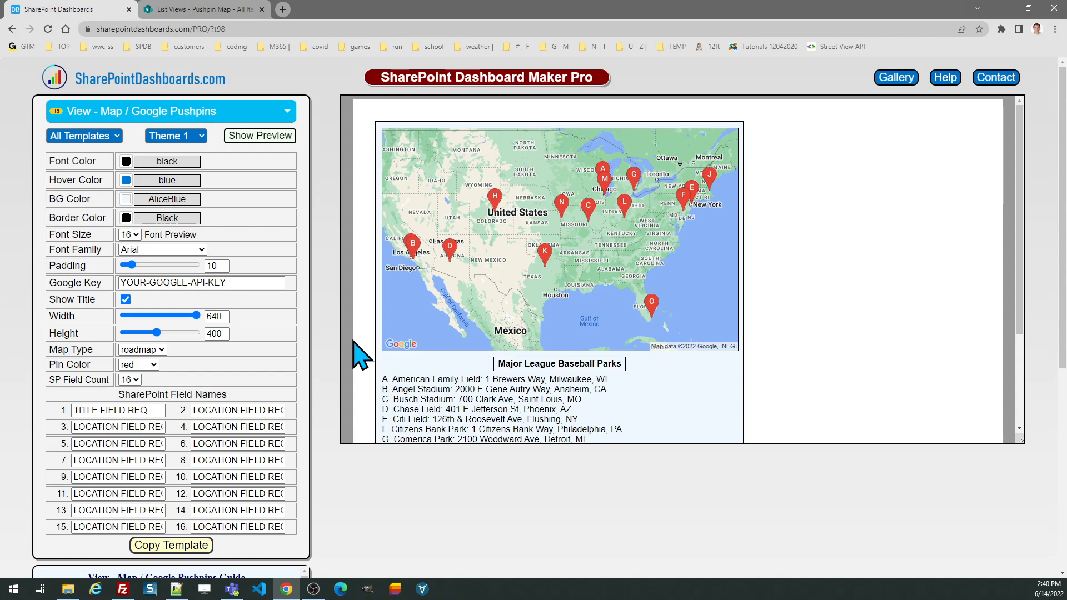
# Switch to the SharePoint Pushpin Map list to review its Title and Location columns.
pyautogui.click(202, 9)
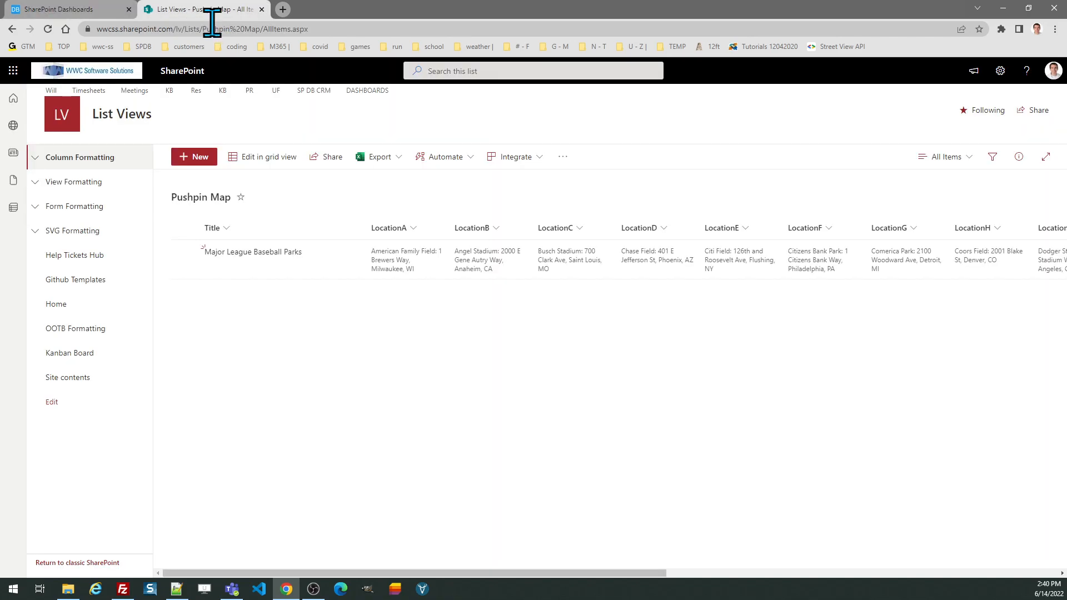
pyautogui.moveTo(423, 350)
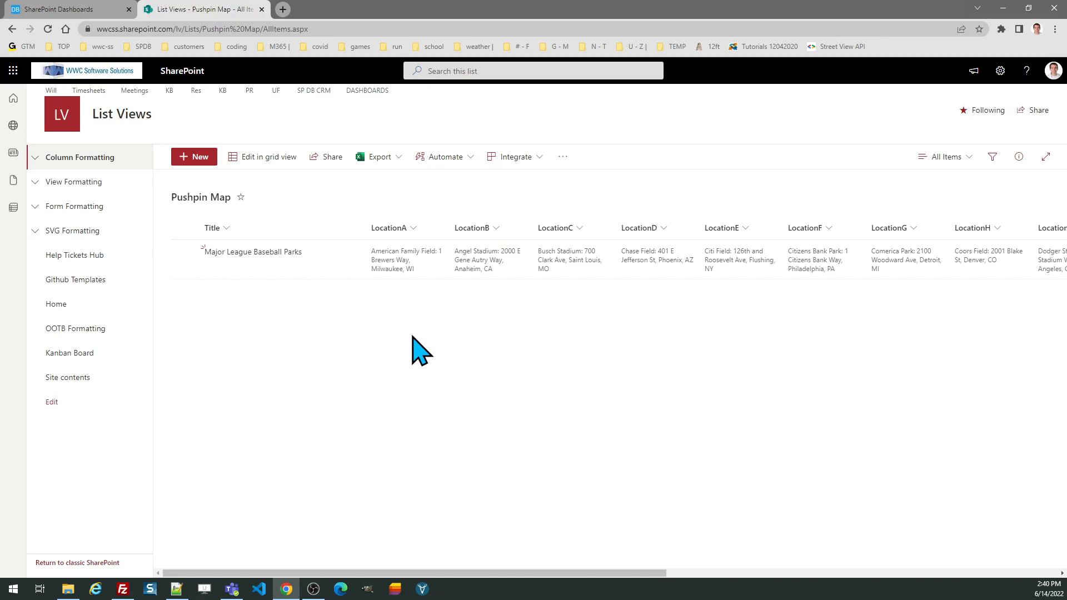
pyautogui.moveTo(420, 343)
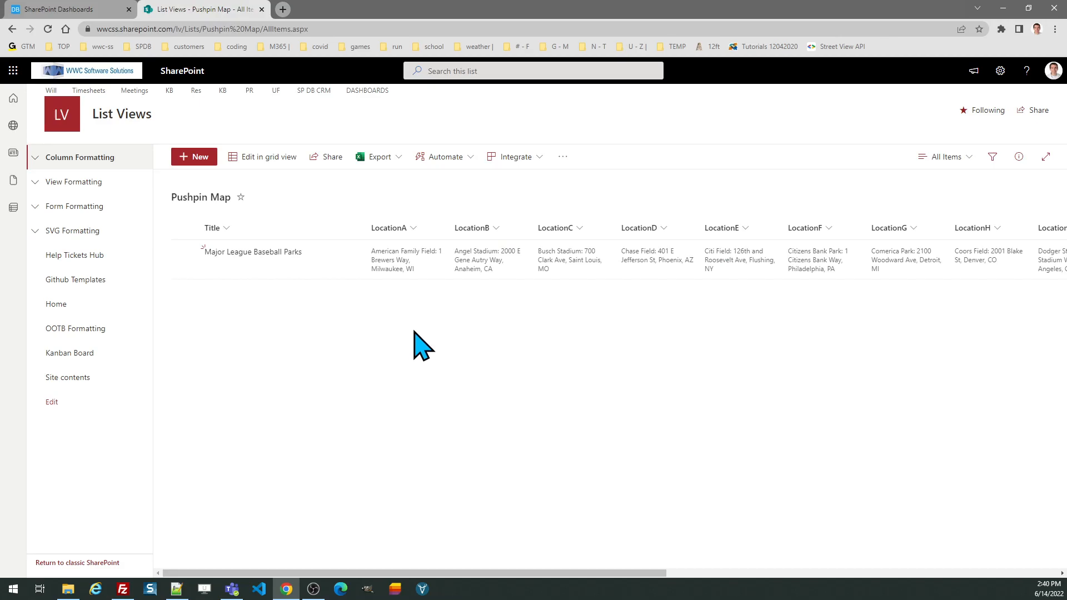
pyautogui.moveTo(411, 275)
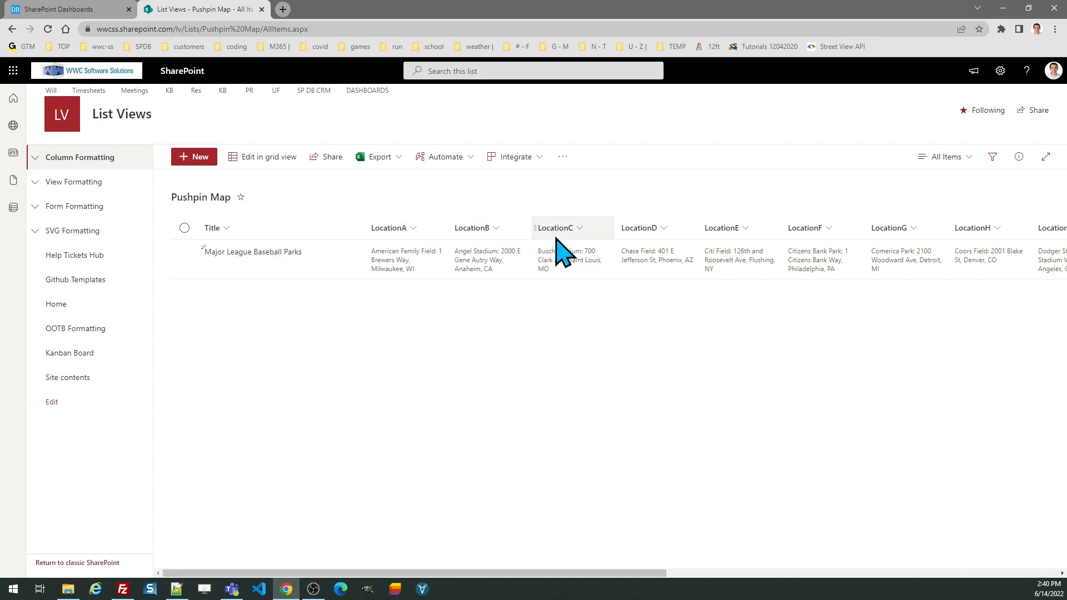
pyautogui.moveTo(614, 311)
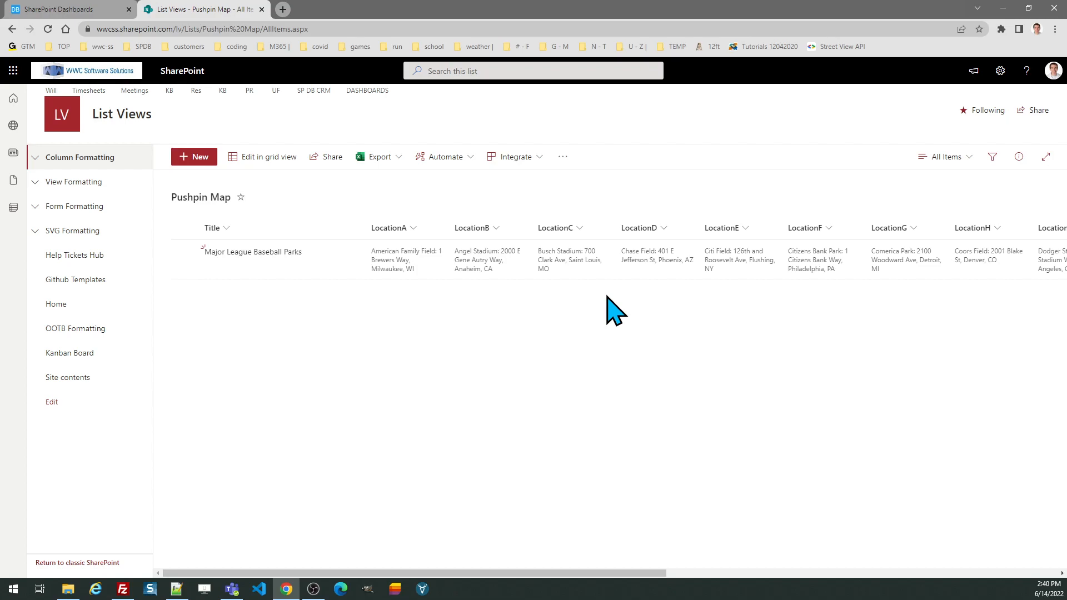
pyautogui.moveTo(509, 310)
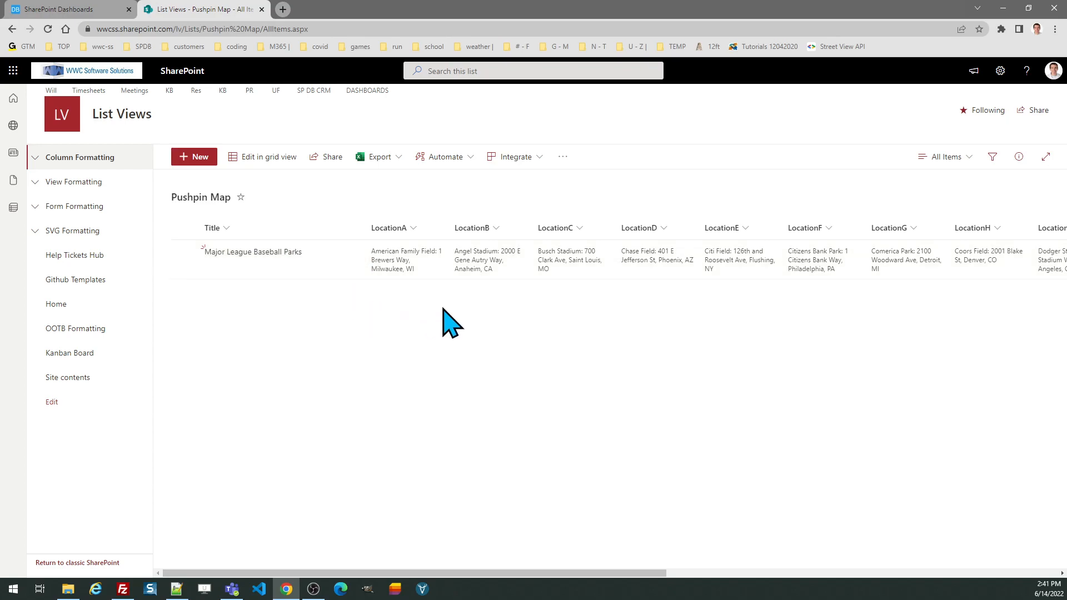
pyautogui.moveTo(448, 304)
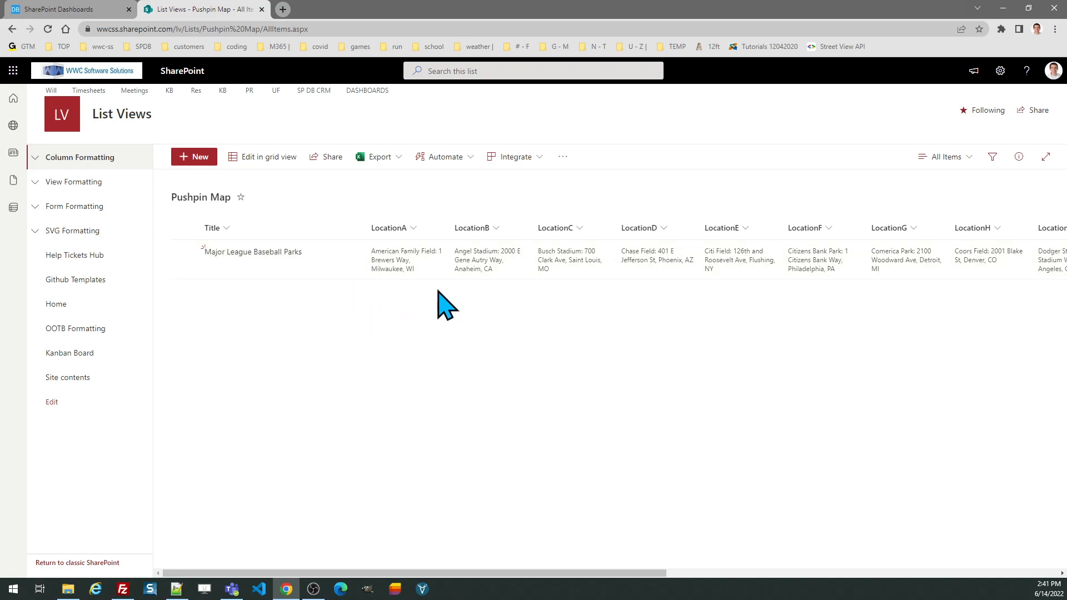
pyautogui.moveTo(446, 292)
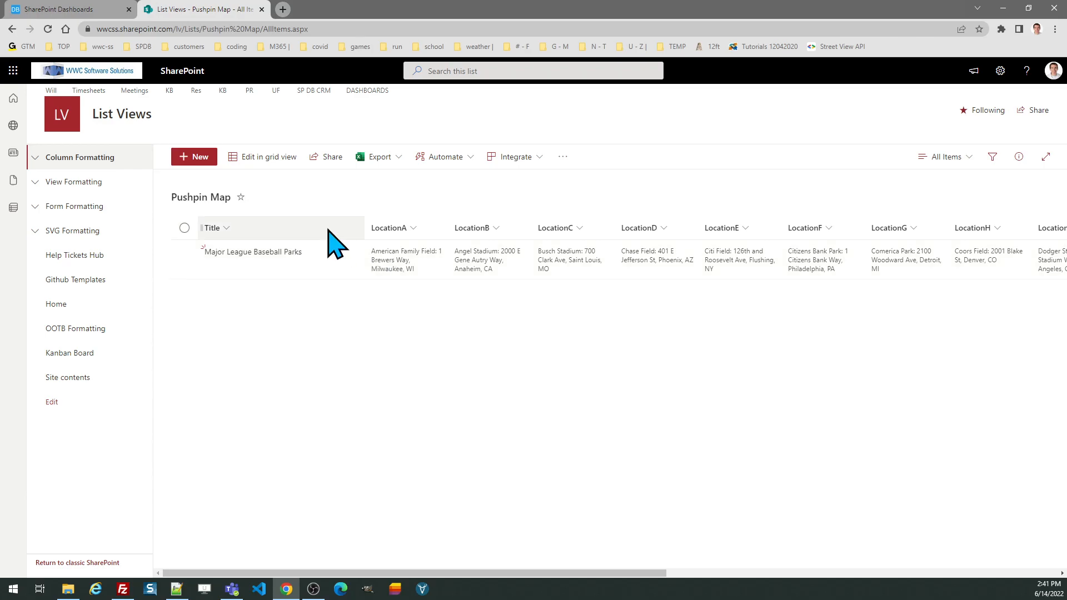
# Preview Theme 2 and Theme 3 on the pushpin template, then keep Theme 1.
pyautogui.click(65, 9)
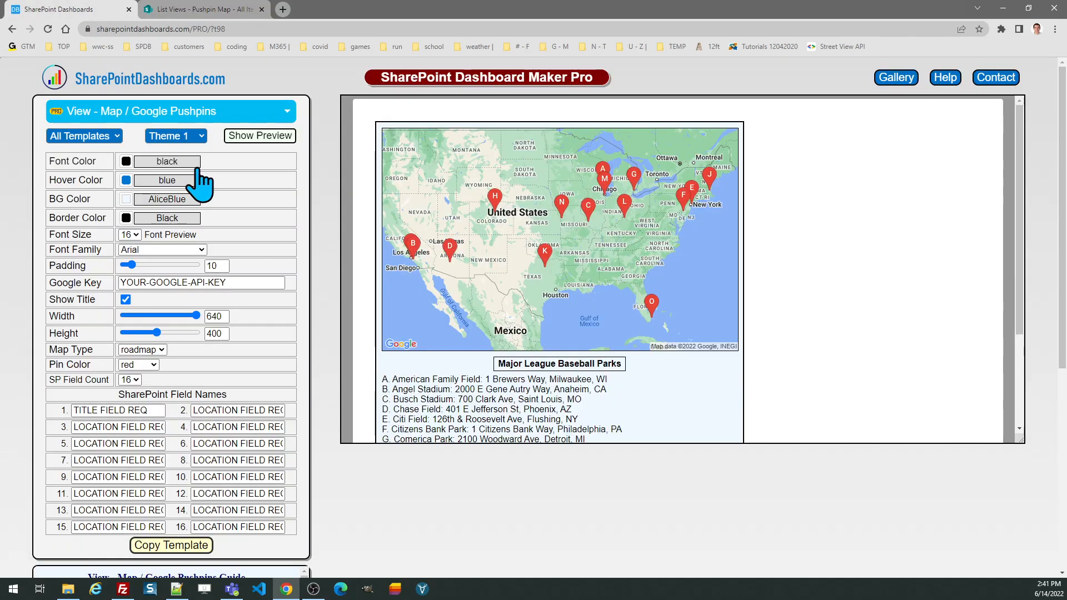
pyautogui.click(175, 136)
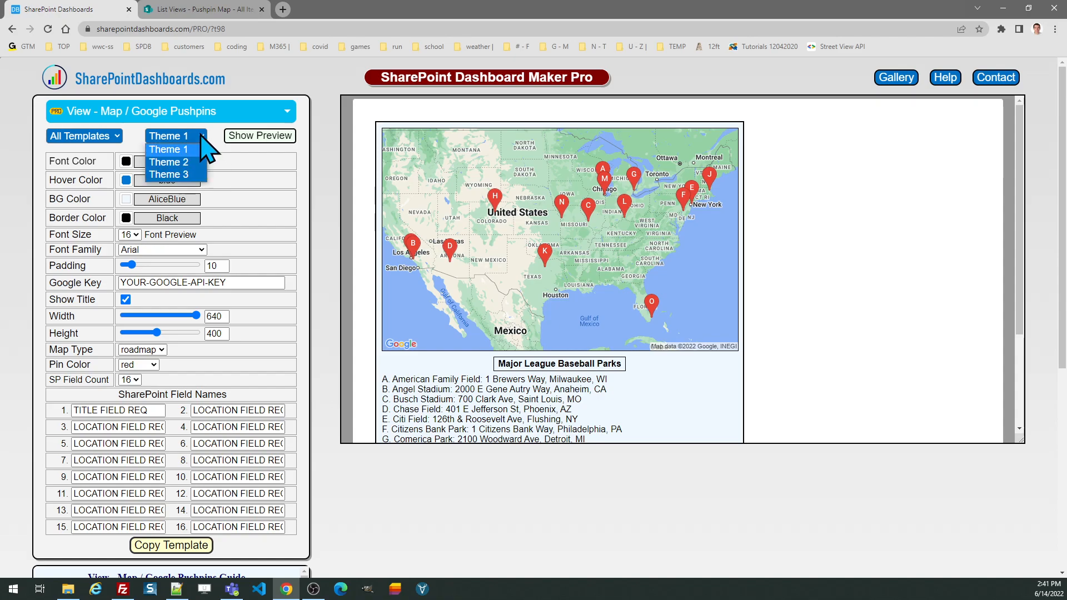
pyautogui.click(168, 162)
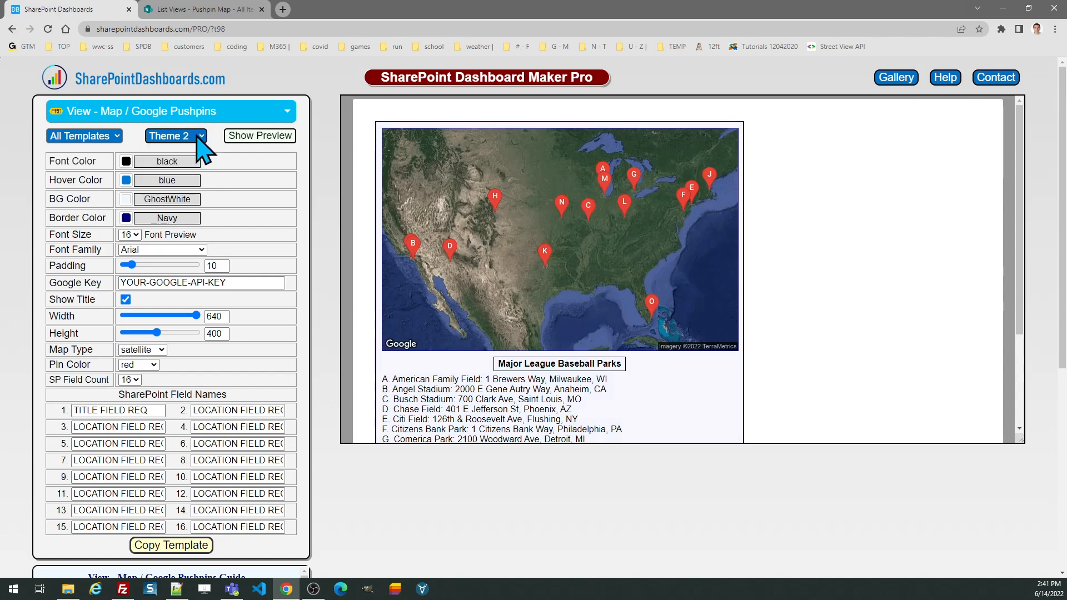
pyautogui.click(171, 136)
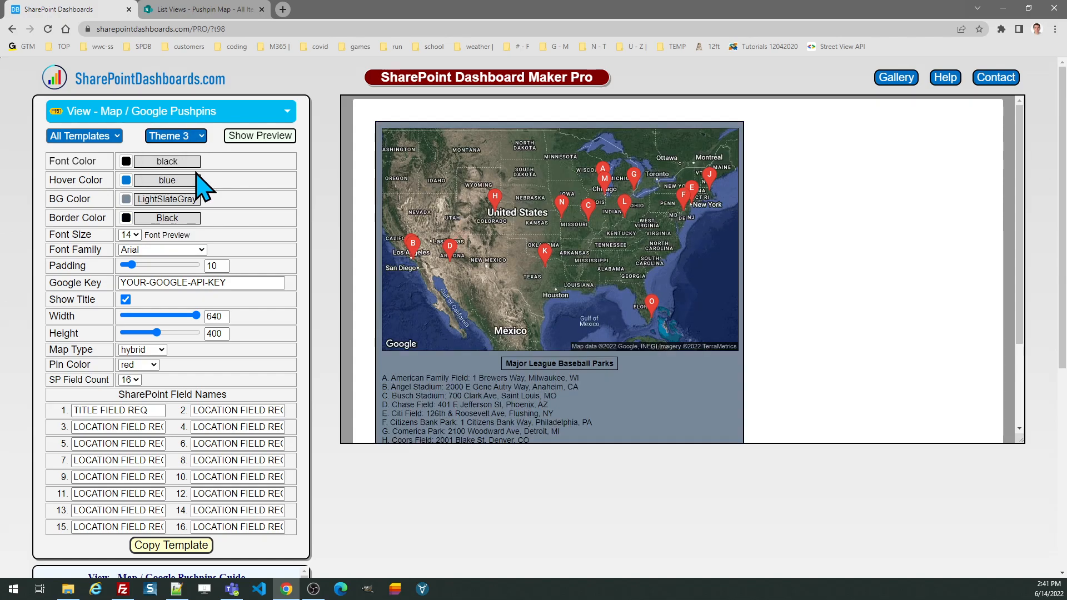
pyautogui.click(172, 136)
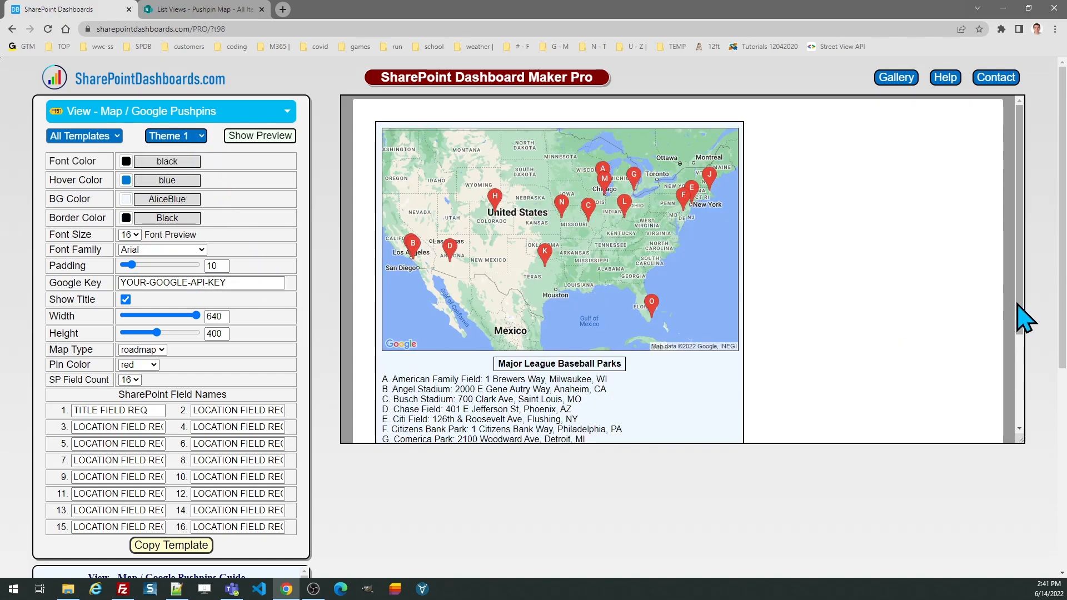
pyautogui.scroll(-3)
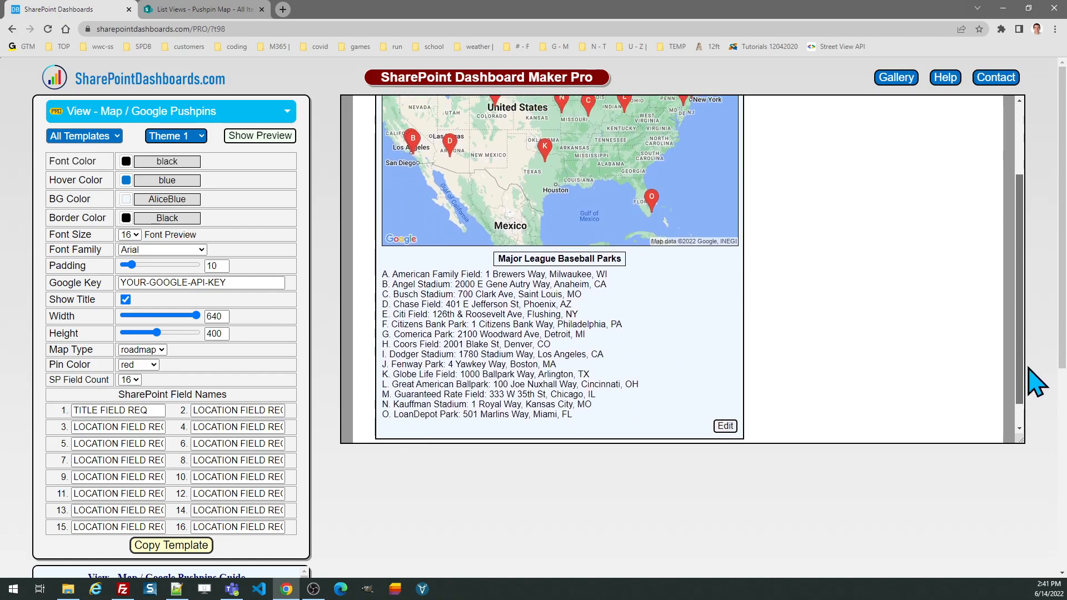
pyautogui.scroll(-3)
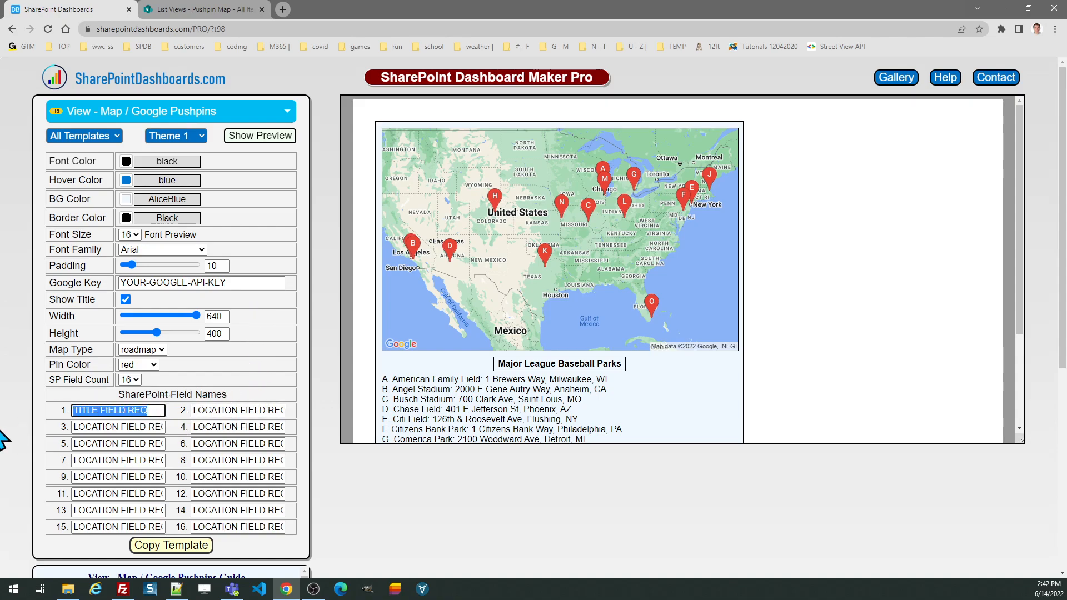
# Fill the SharePoint field names with Title and LocationA through LocationG.
pyautogui.write('Title')
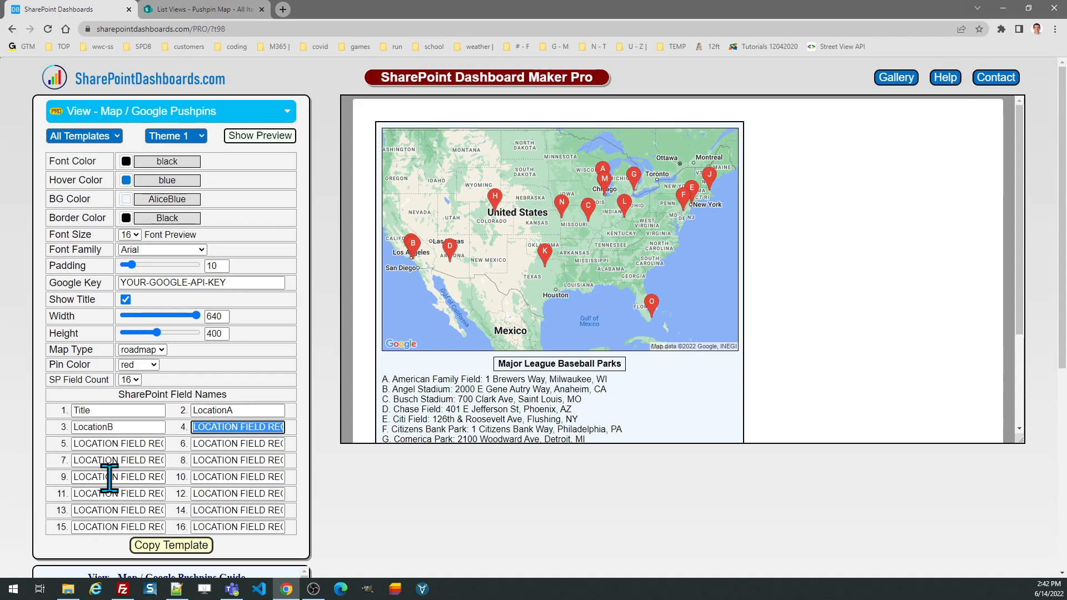
pyautogui.write('LocationC')
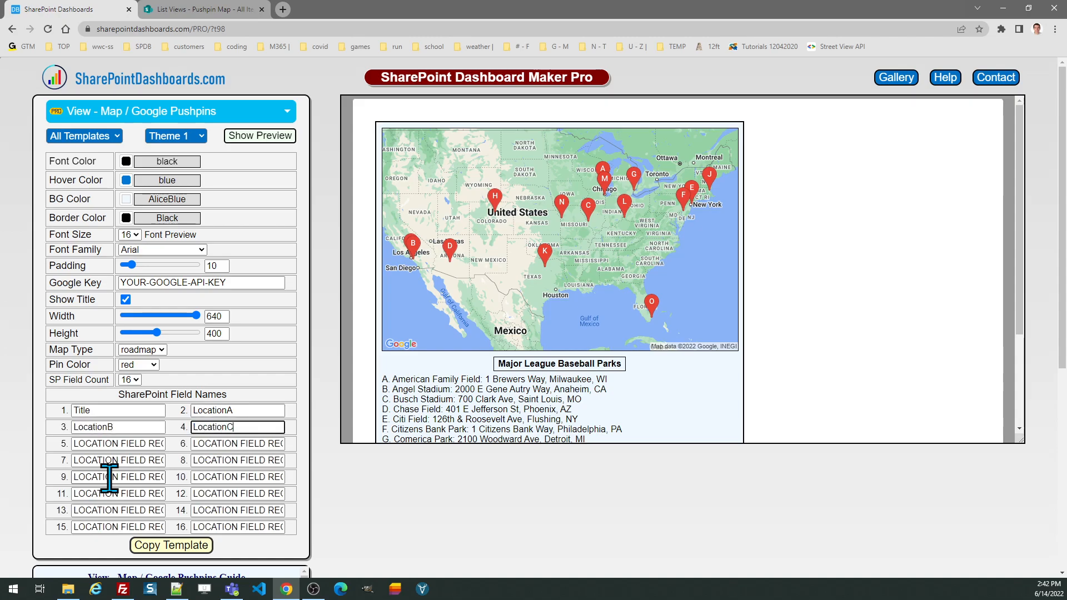
pyautogui.write('LocationD')
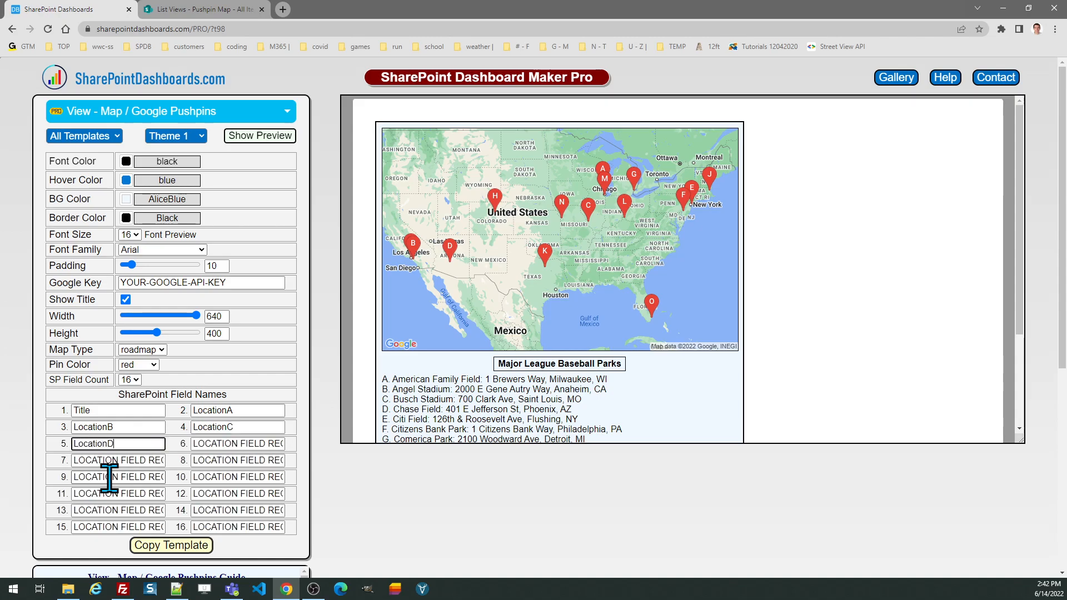
pyautogui.write('LocationE')
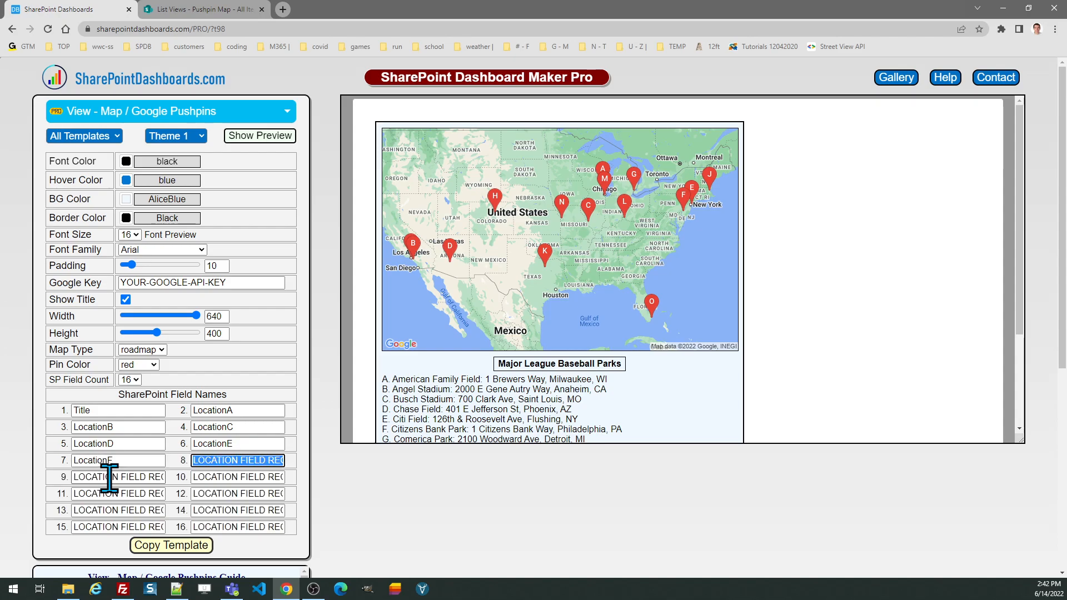
pyautogui.write('LocationG')
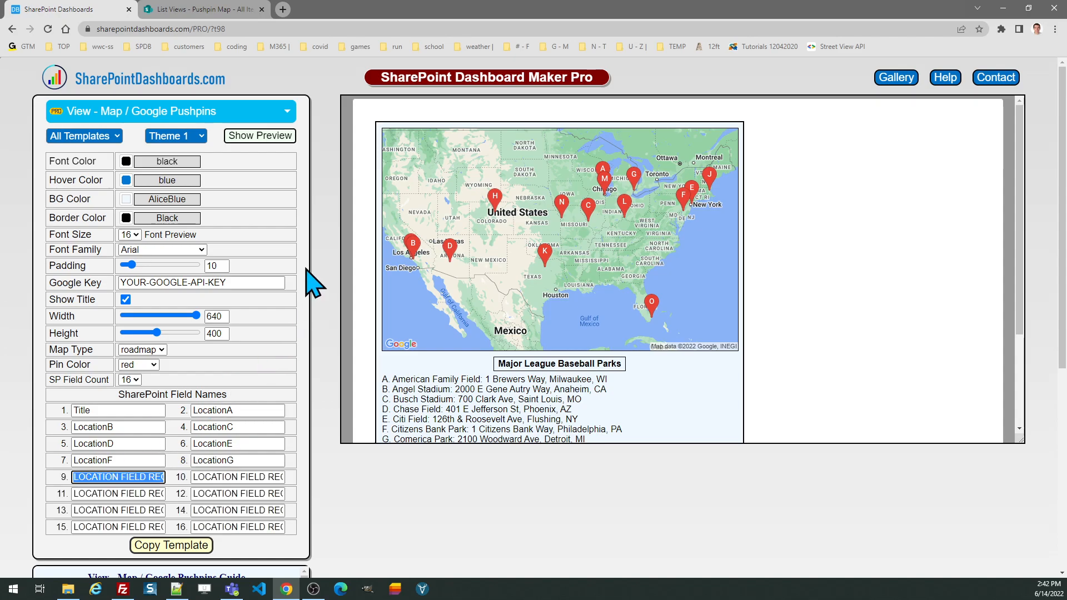
pyautogui.moveTo(282, 286)
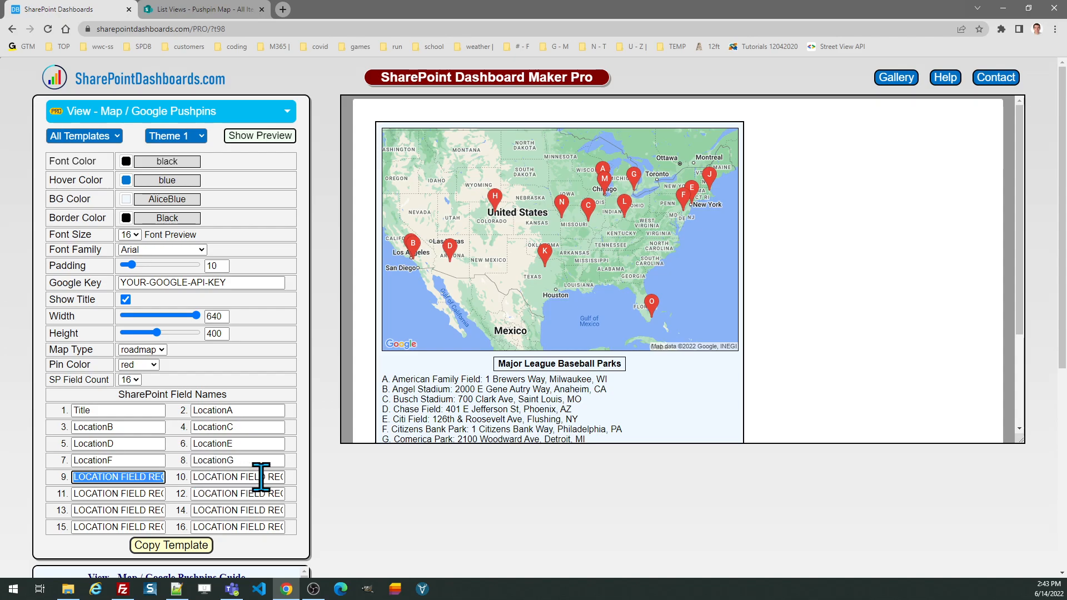
# Copy the finished map template and dismiss the Template Copied dialog.
pyautogui.click(171, 545)
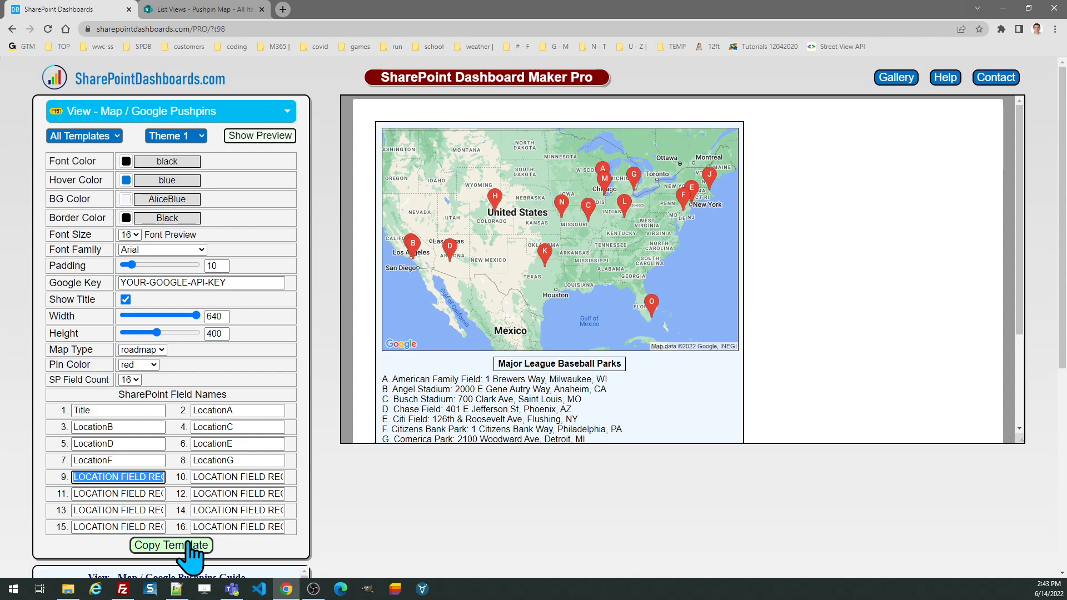
pyautogui.click(172, 545)
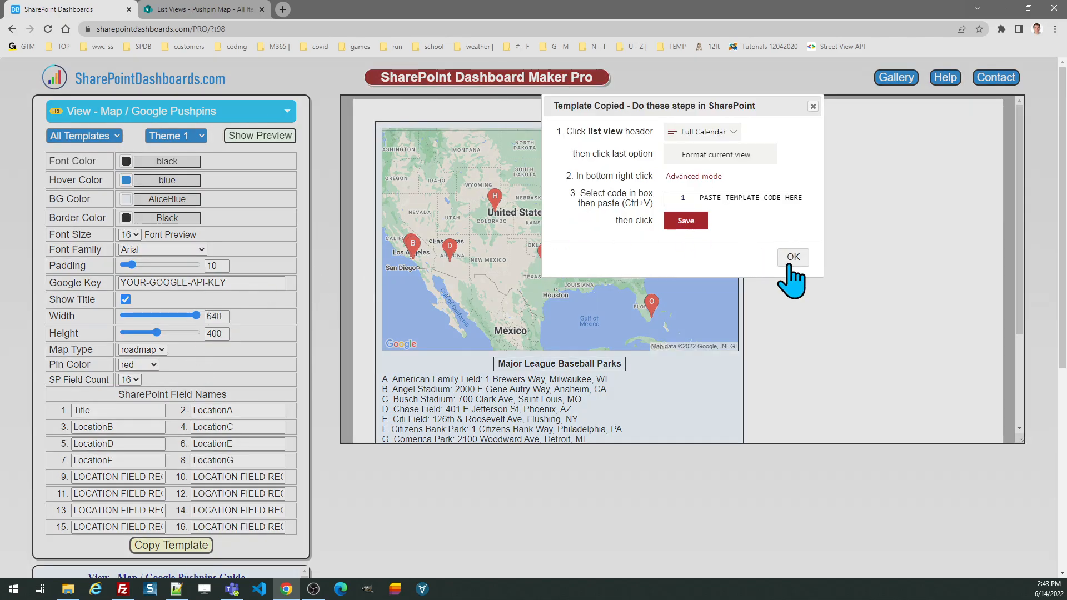
pyautogui.click(792, 257)
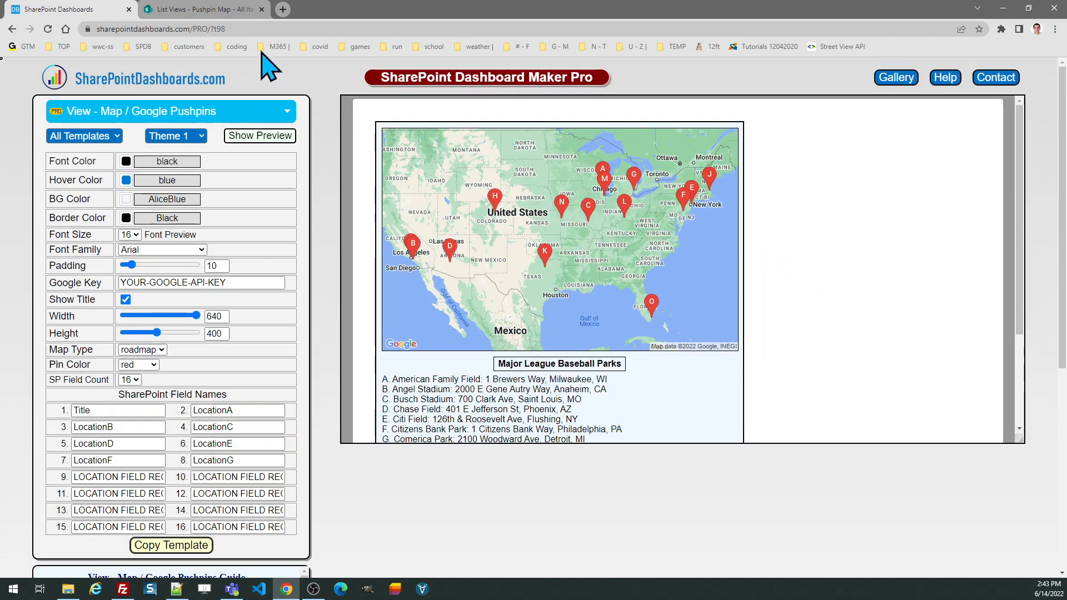
# Open Format current view for the Pushpin Map list and switch to Advanced JSON mode.
pyautogui.click(201, 9)
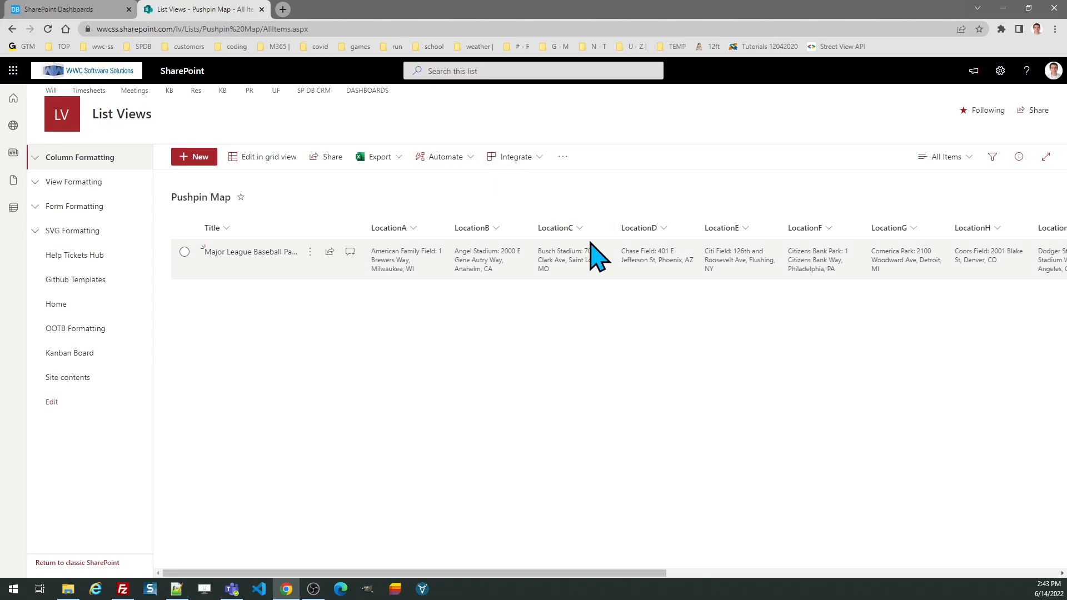
pyautogui.click(945, 157)
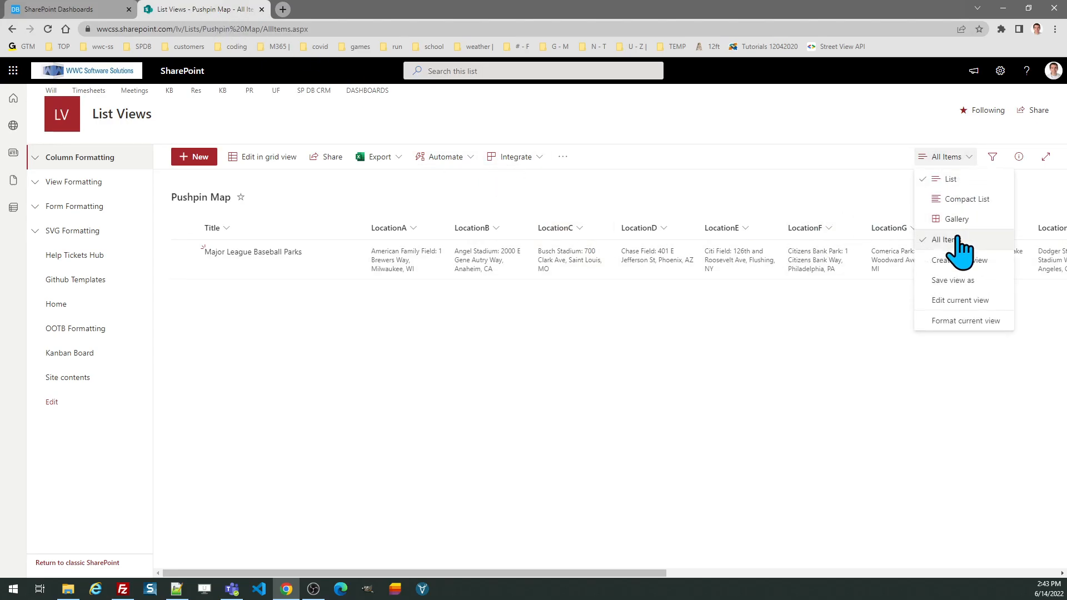
pyautogui.click(965, 320)
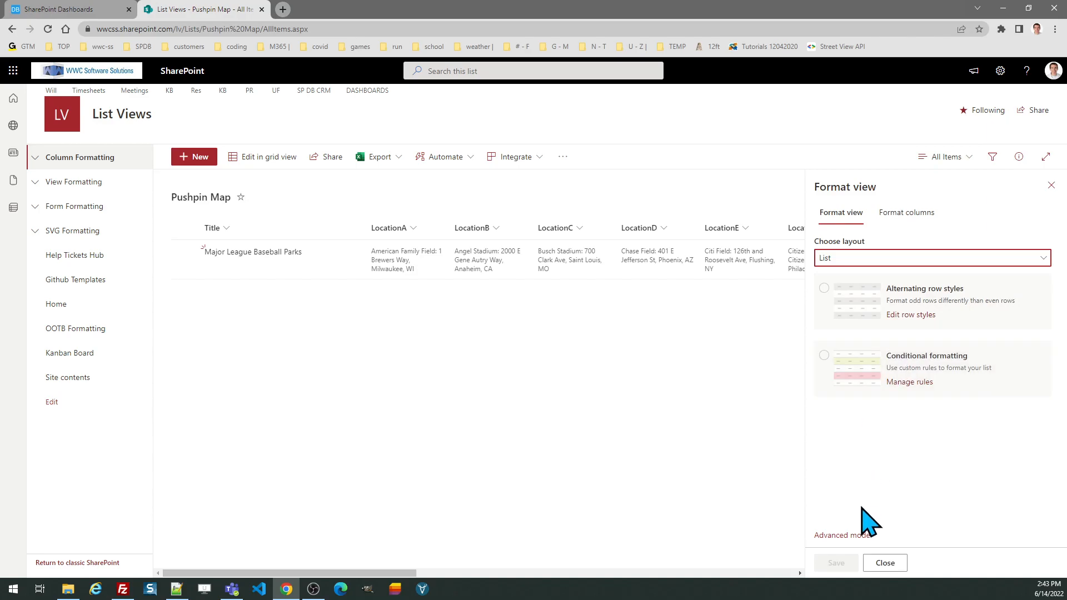
pyautogui.click(842, 536)
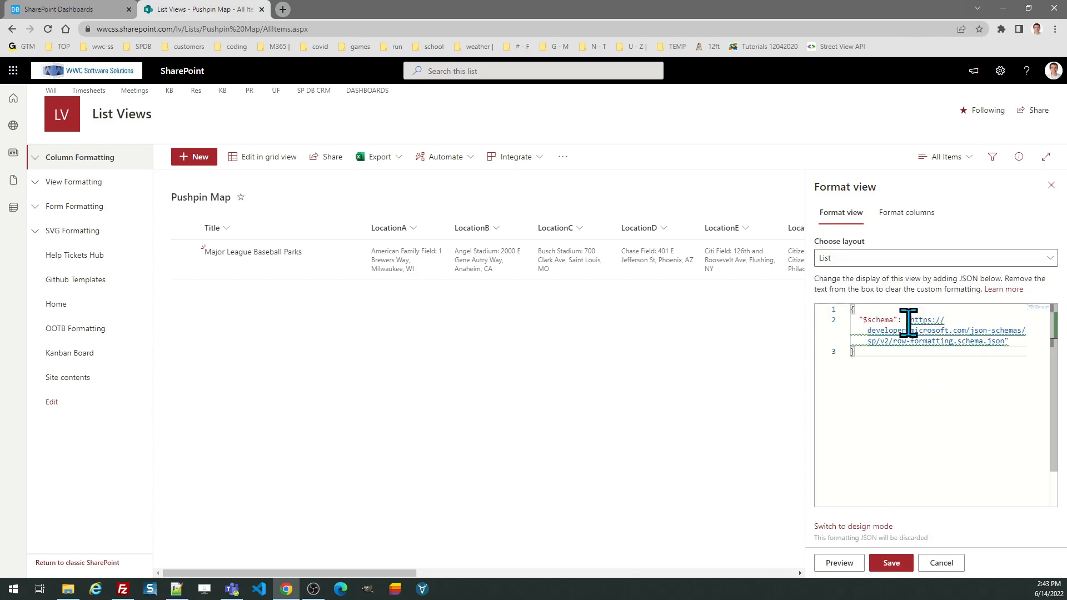
pyautogui.moveTo(586, 341)
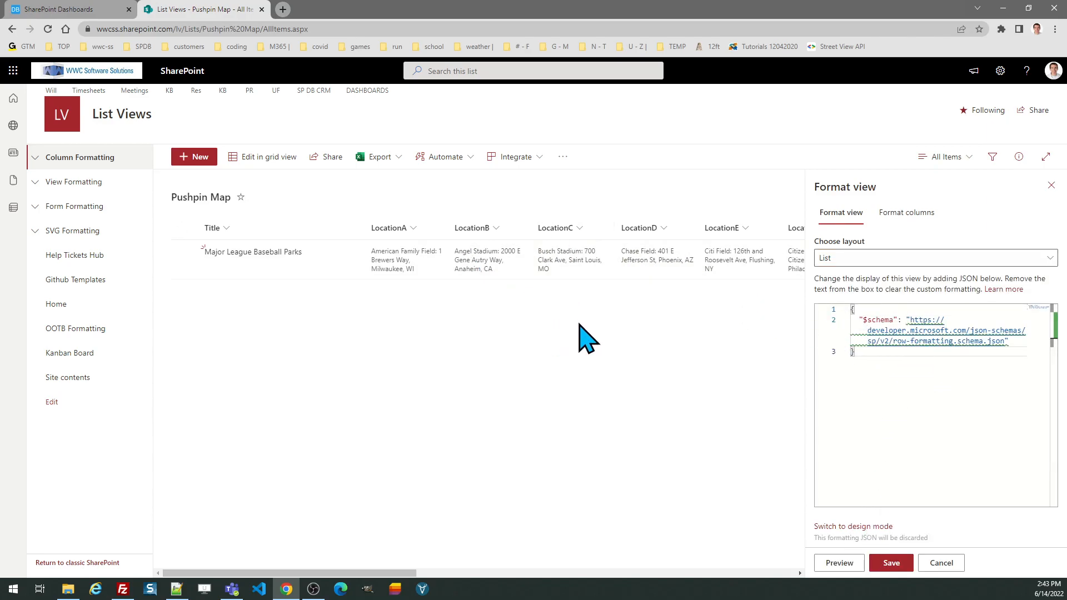
pyautogui.click(941, 562)
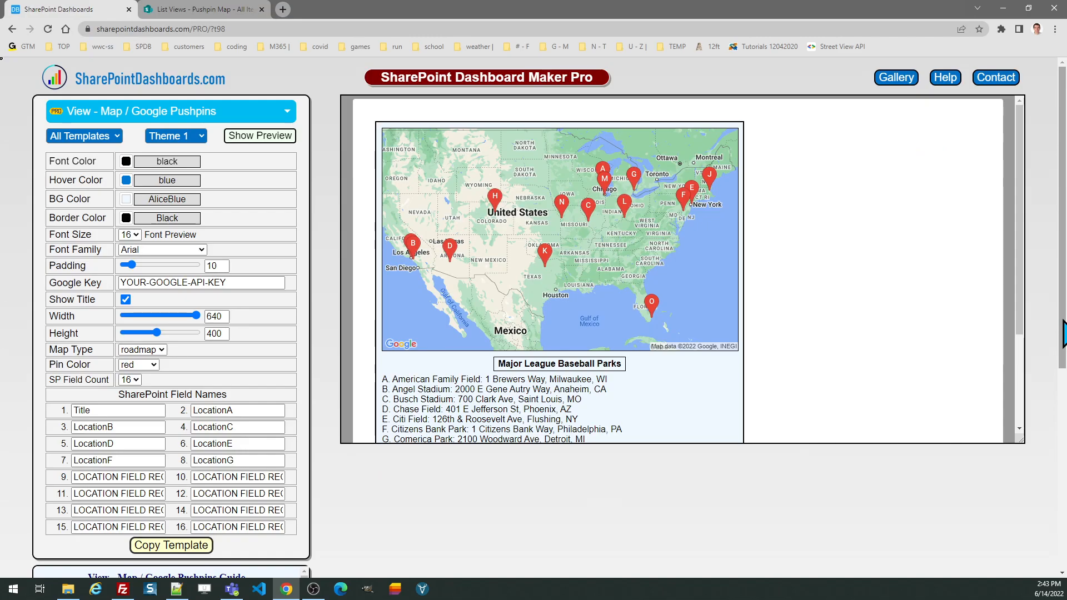
pyautogui.scroll(-3)
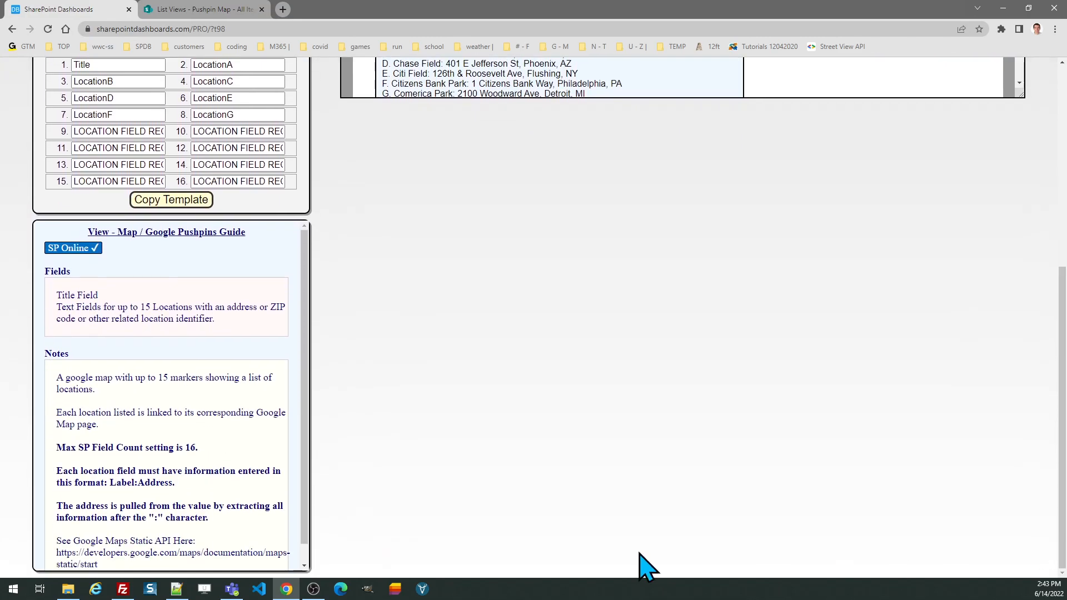
pyautogui.moveTo(217, 553)
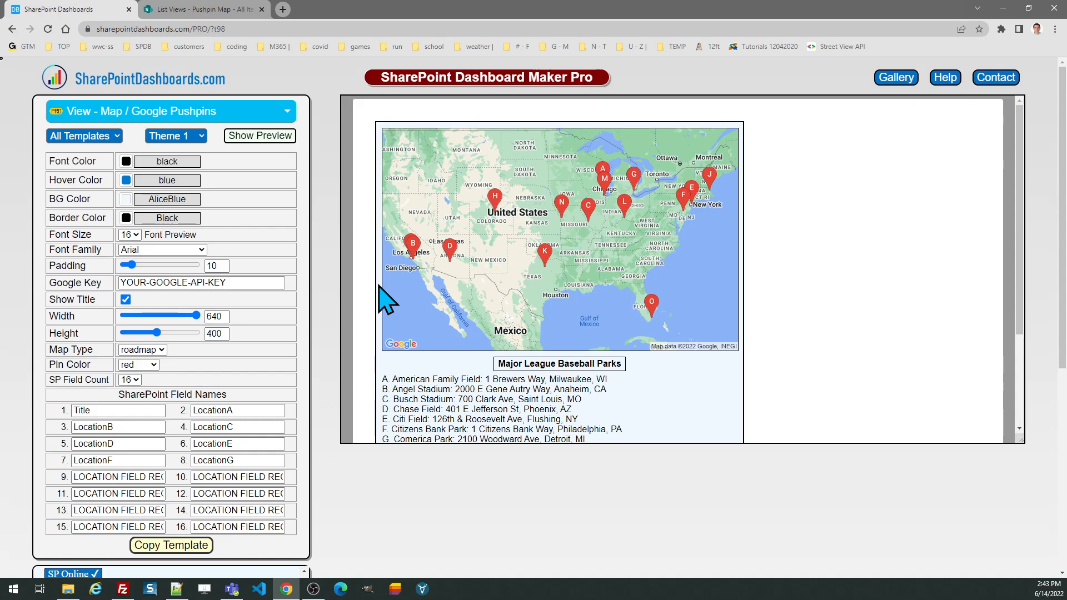
pyautogui.moveTo(363, 314)
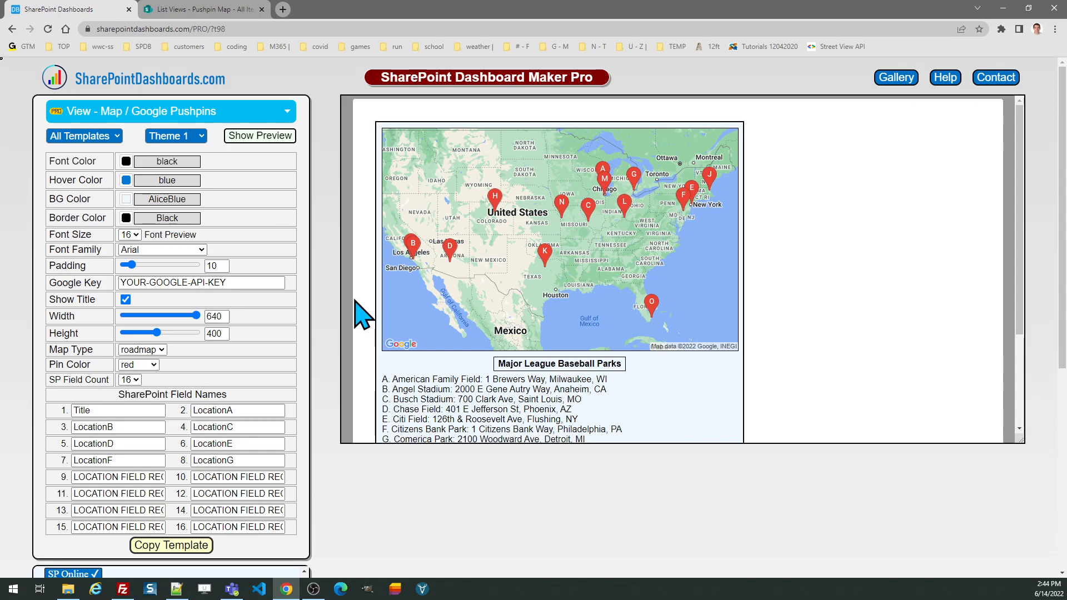
pyautogui.moveTo(330, 365)
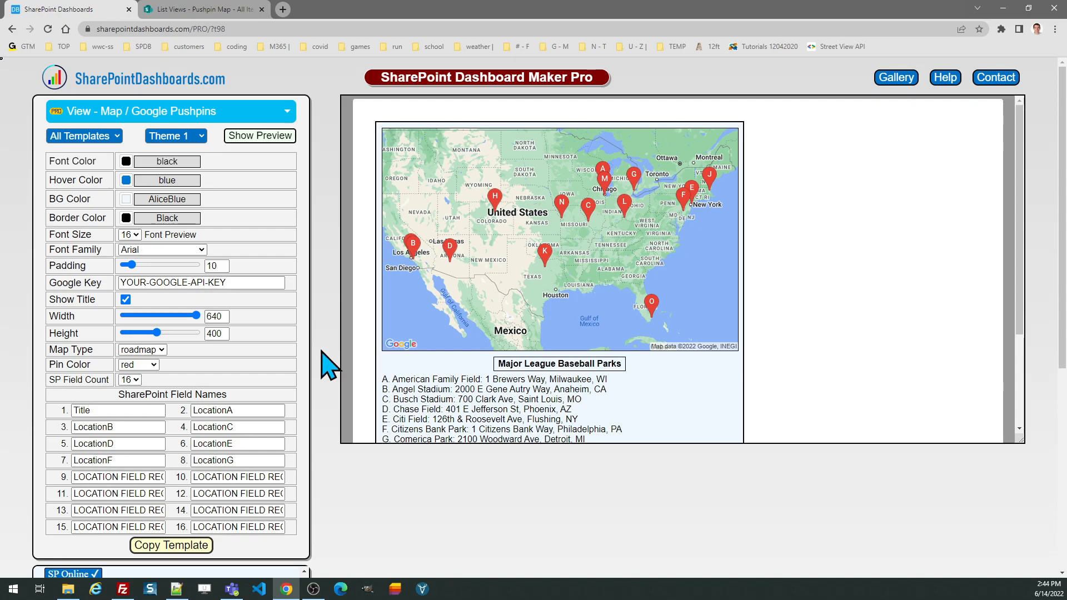
pyautogui.moveTo(198, 353)
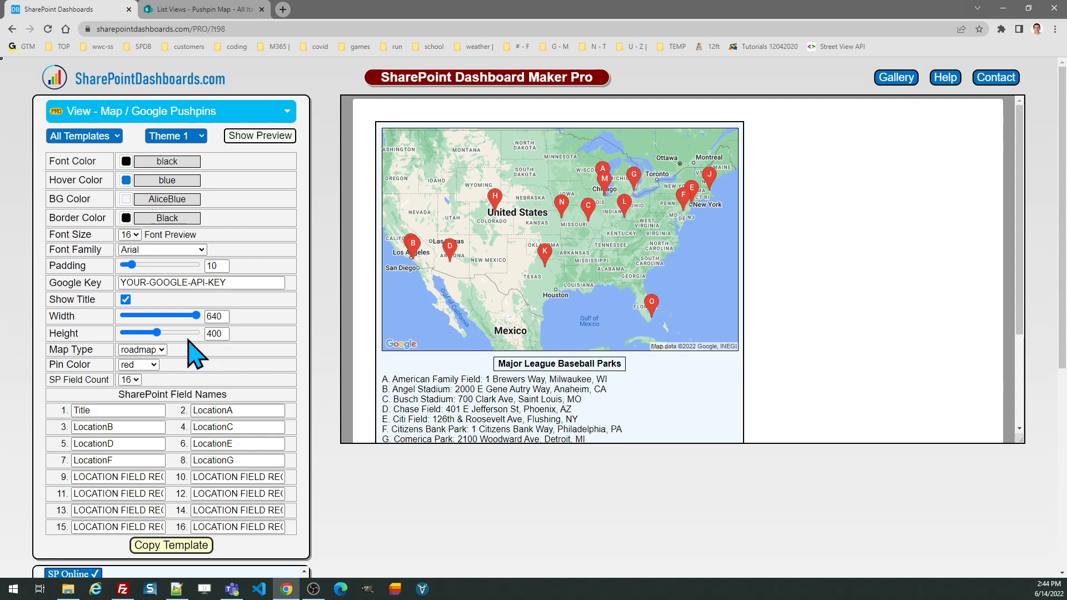
# Drag the map Height slider up to 640 to match the 640 width.
pyautogui.moveTo(160, 333); pyautogui.dragTo(198, 332)
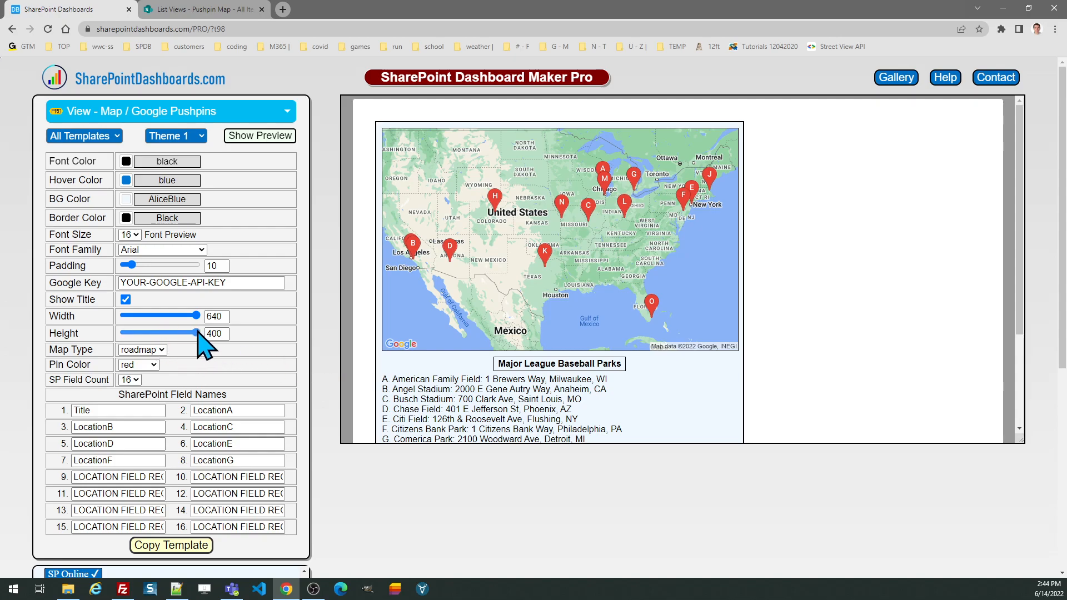
pyautogui.moveTo(190, 334); pyautogui.dragTo(198, 334)
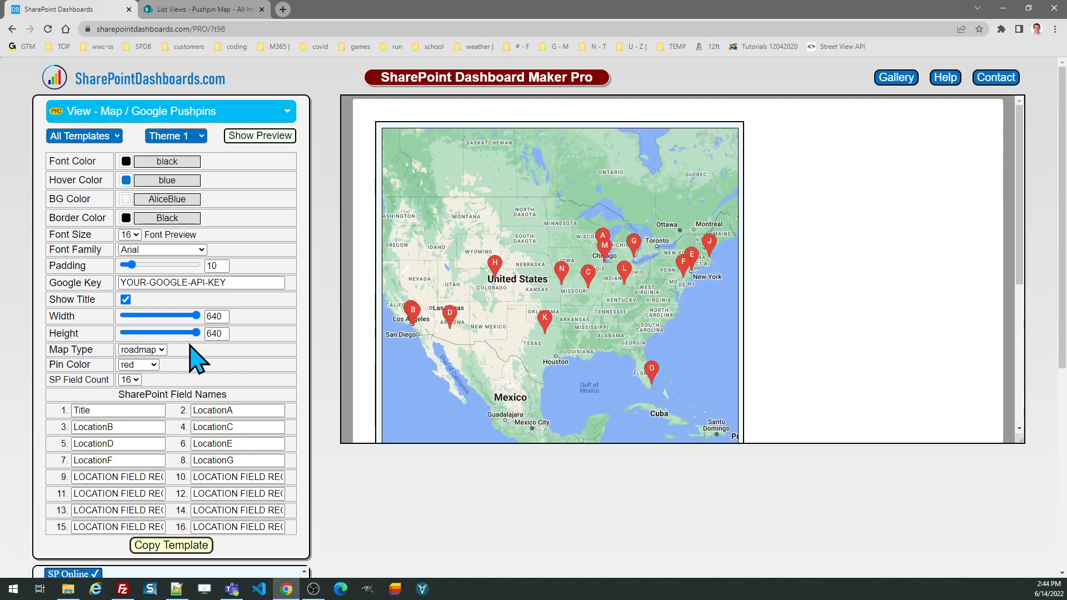
# Set the Map Type to satellite (after trying terrain) and the Pin Color to green.
pyautogui.click(141, 349)
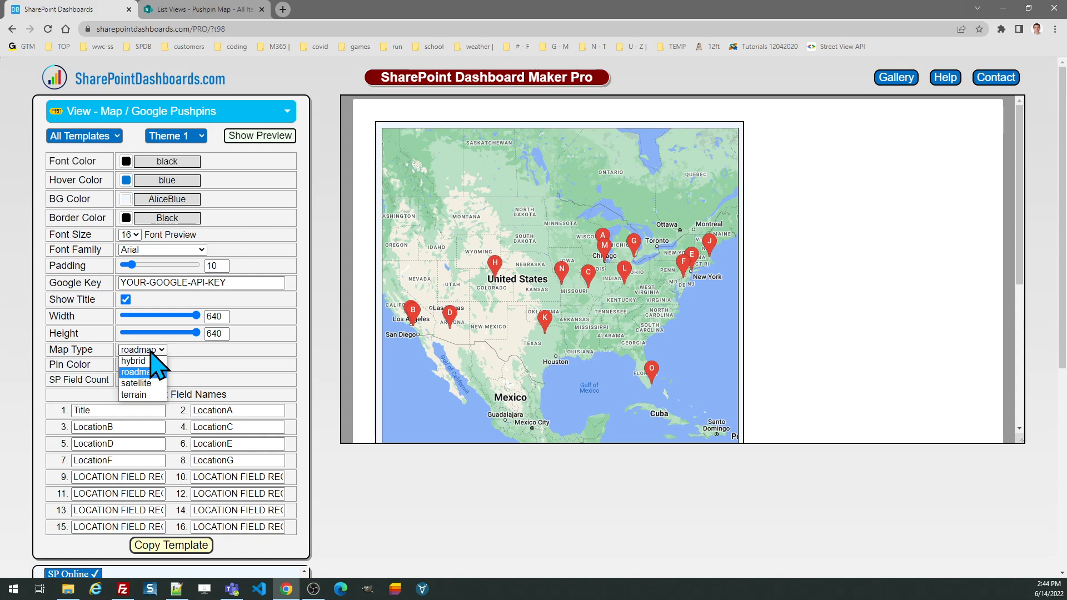
pyautogui.click(134, 395)
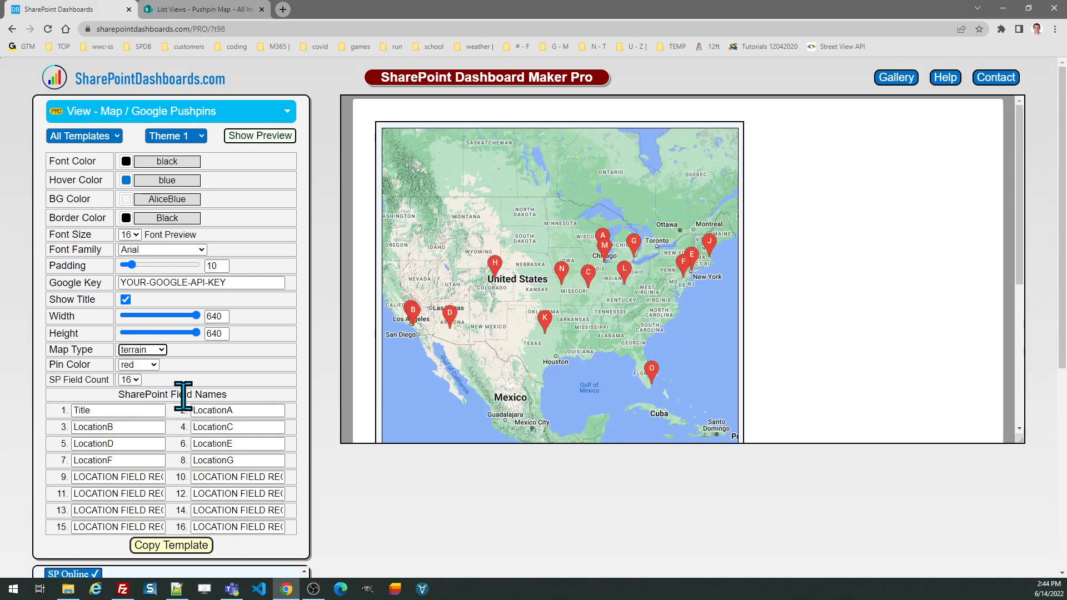
pyautogui.click(142, 349)
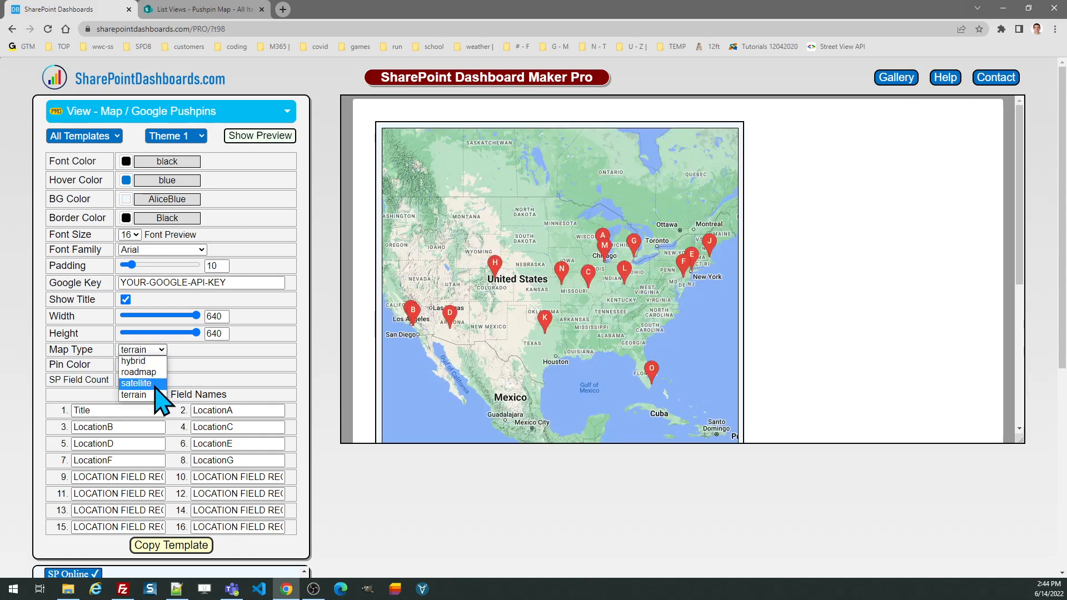
pyautogui.click(136, 384)
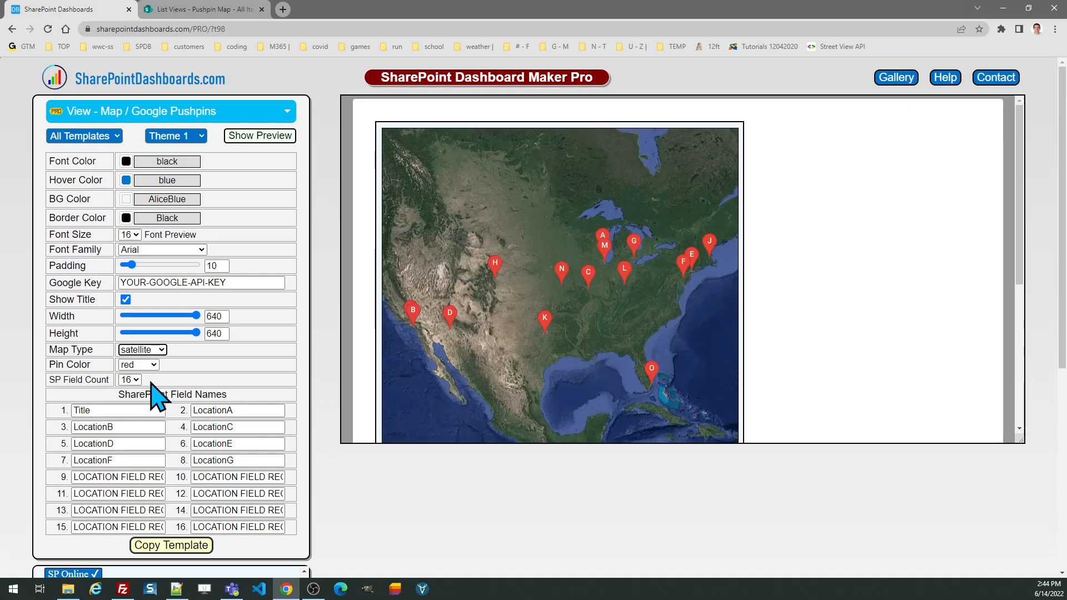
pyautogui.click(138, 365)
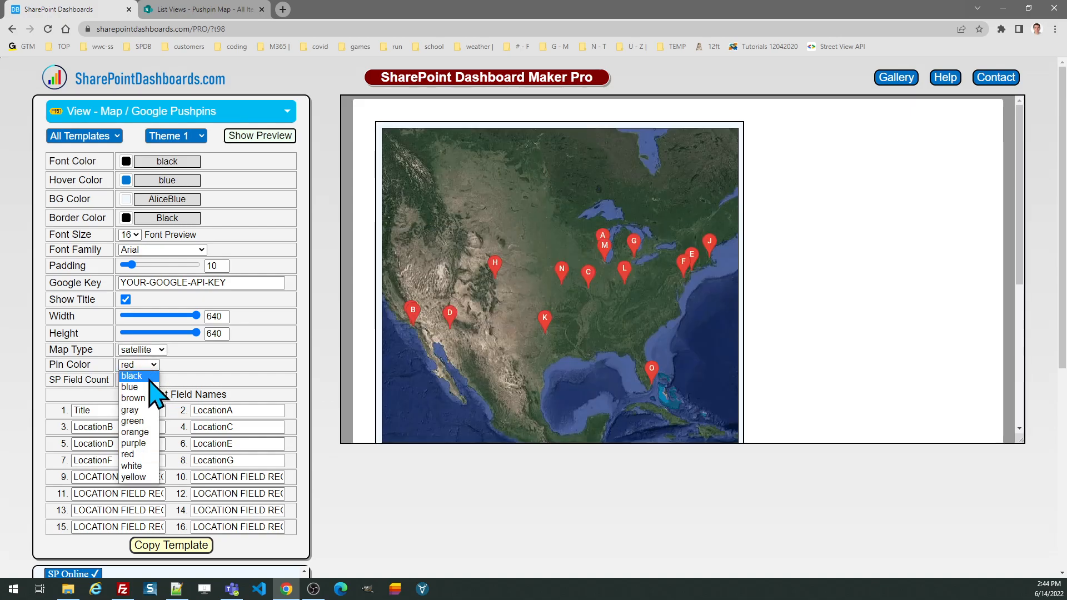
pyautogui.click(133, 420)
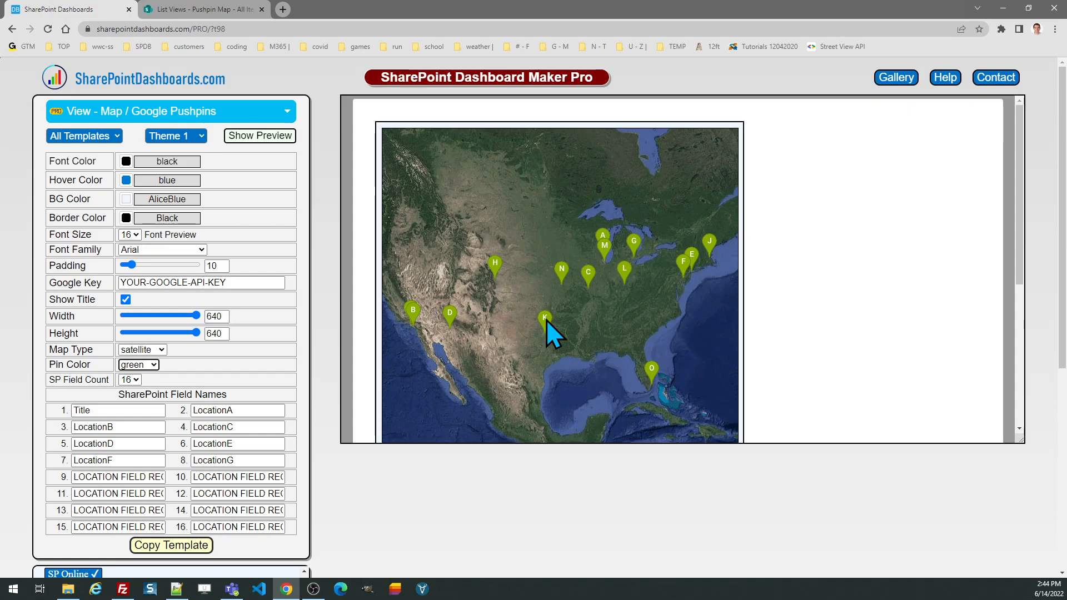
pyautogui.moveTo(796, 276)
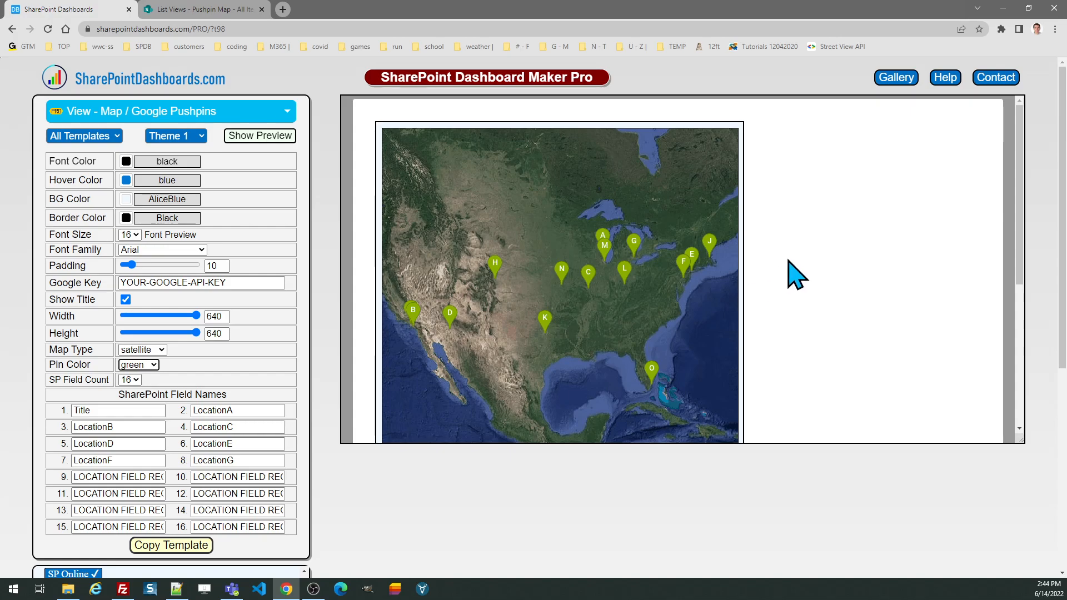
pyautogui.scroll(-3)
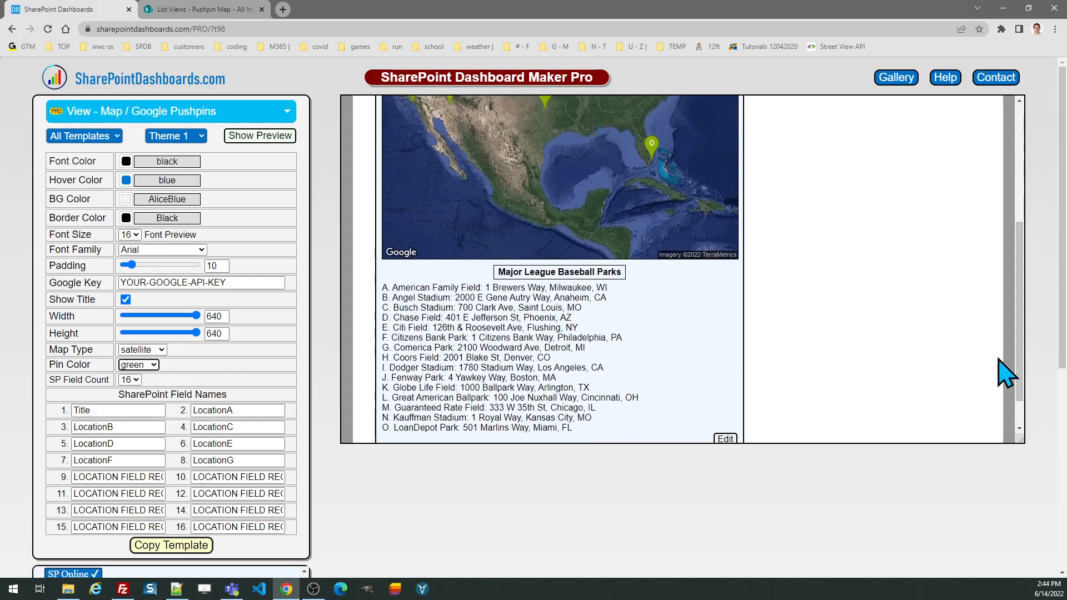
pyautogui.moveTo(477, 306)
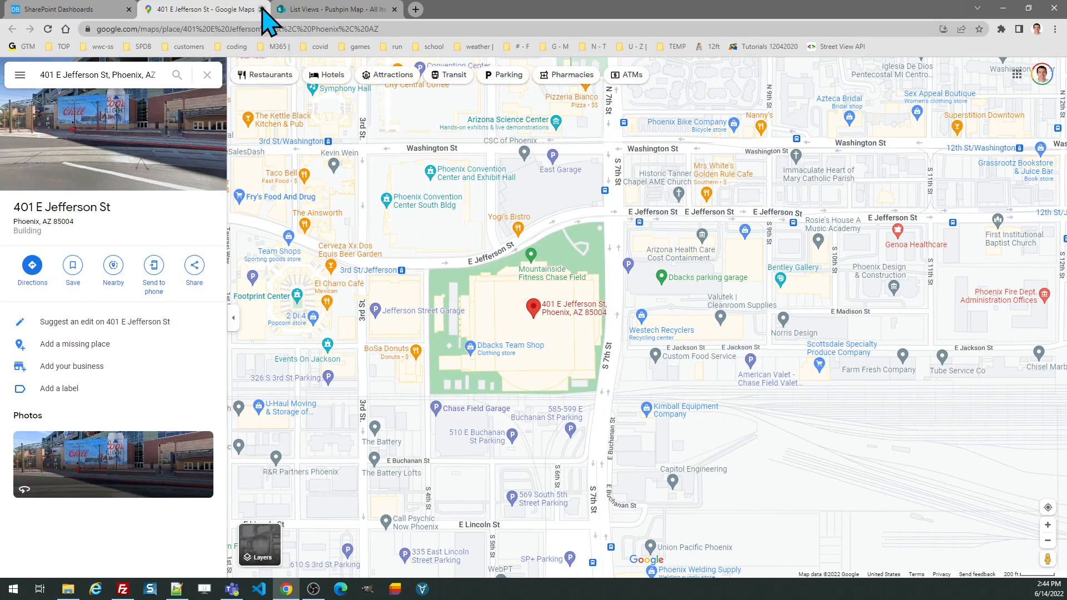
pyautogui.click(262, 9)
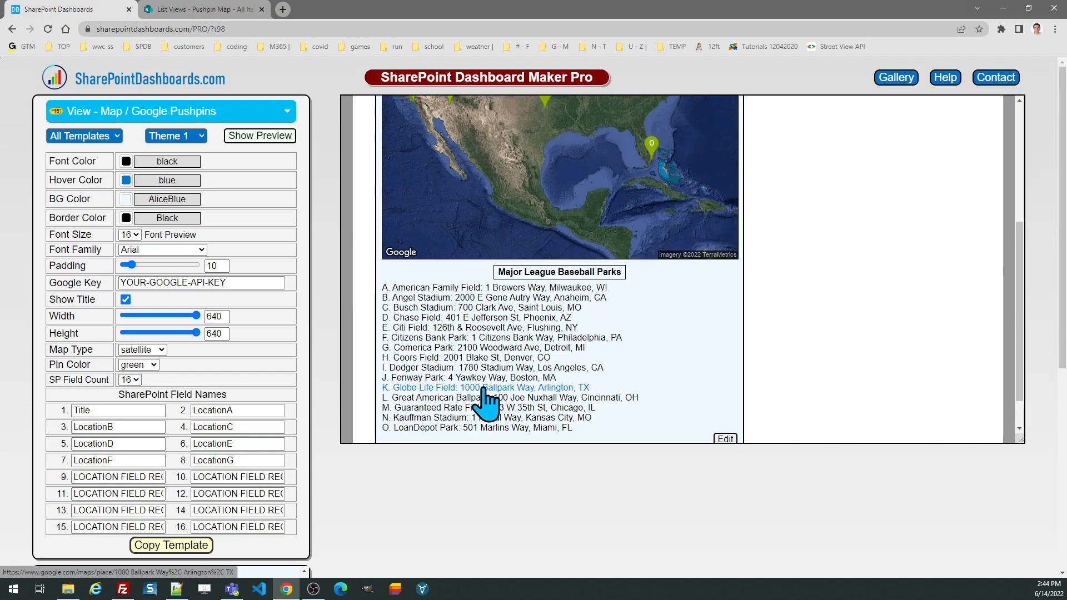
pyautogui.moveTo(366, 463)
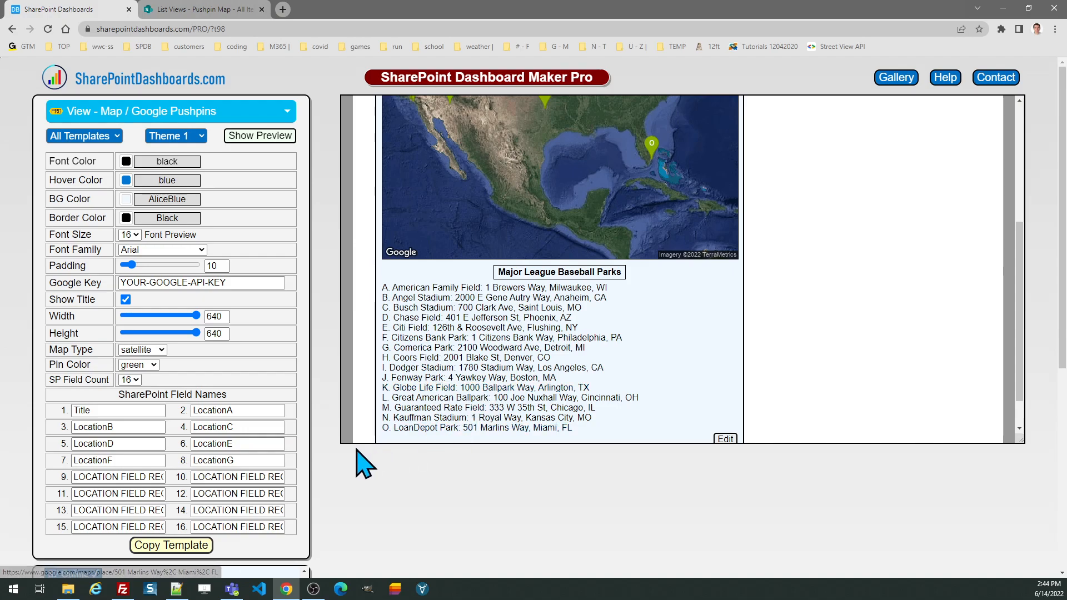